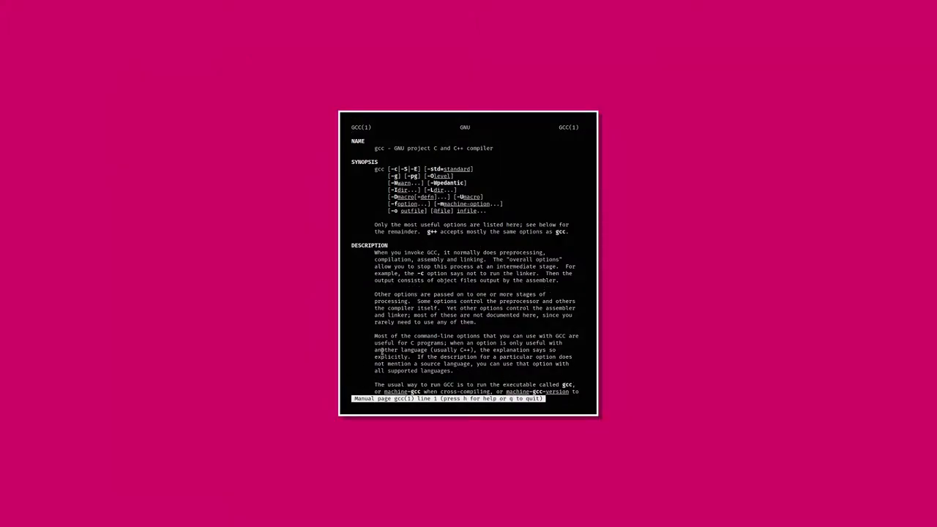
mouse_move(485, 228)
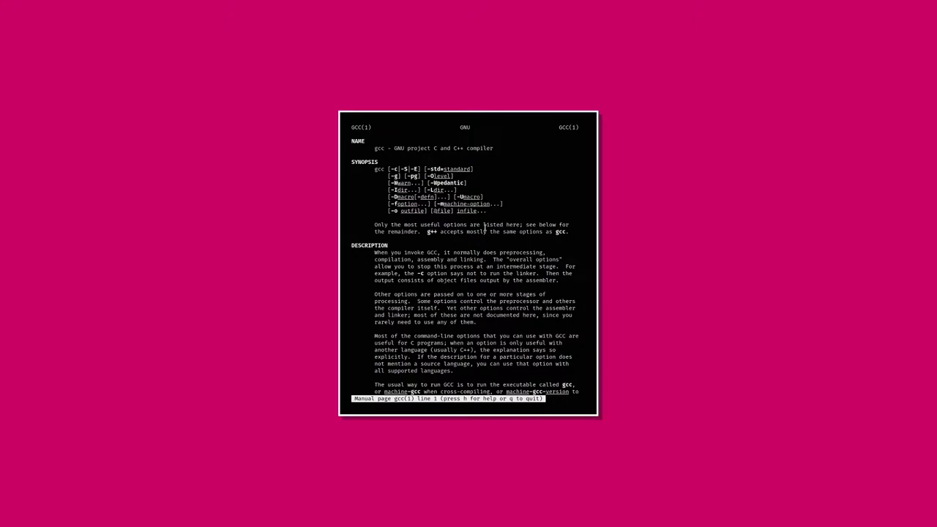
- Quit the gcc manual pager and return to the shell prompt
key("q")
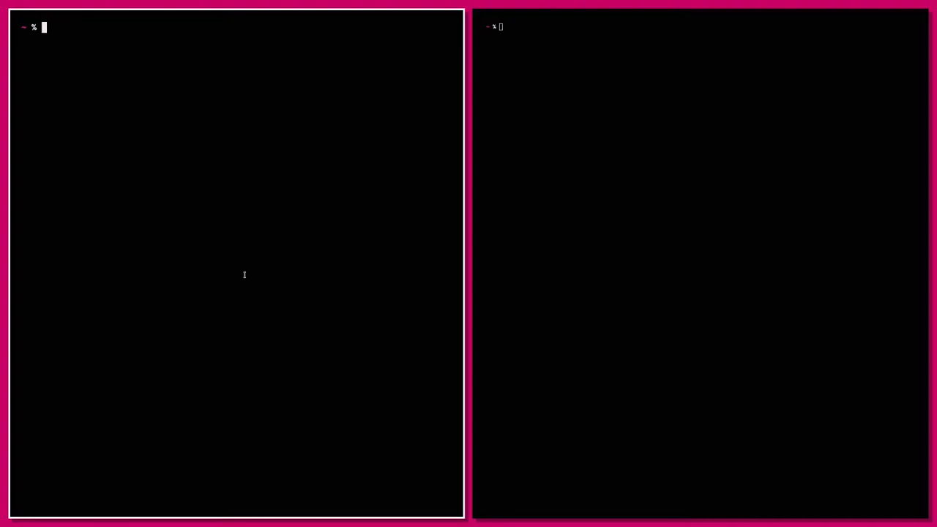
- Create lol.py in vim containing the line print("hello")
type("vim lol.html")
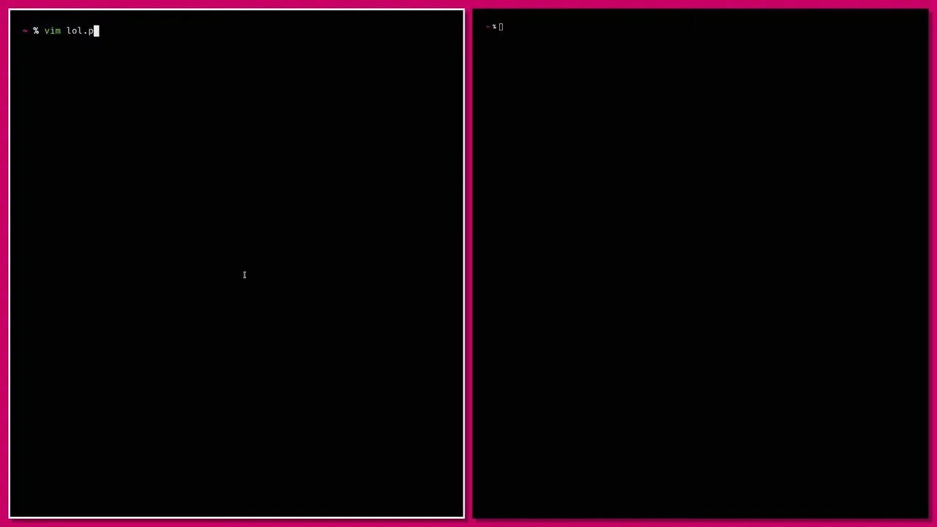
key("Return")
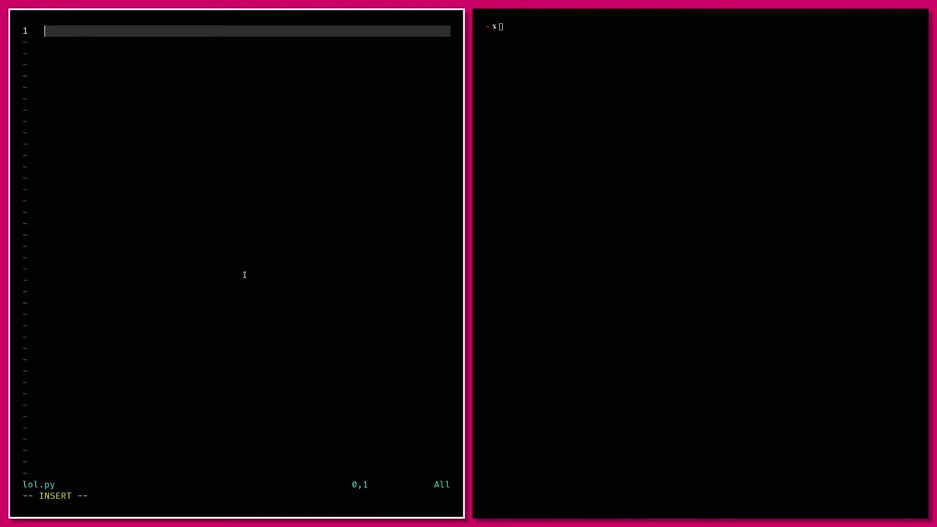
type("print")
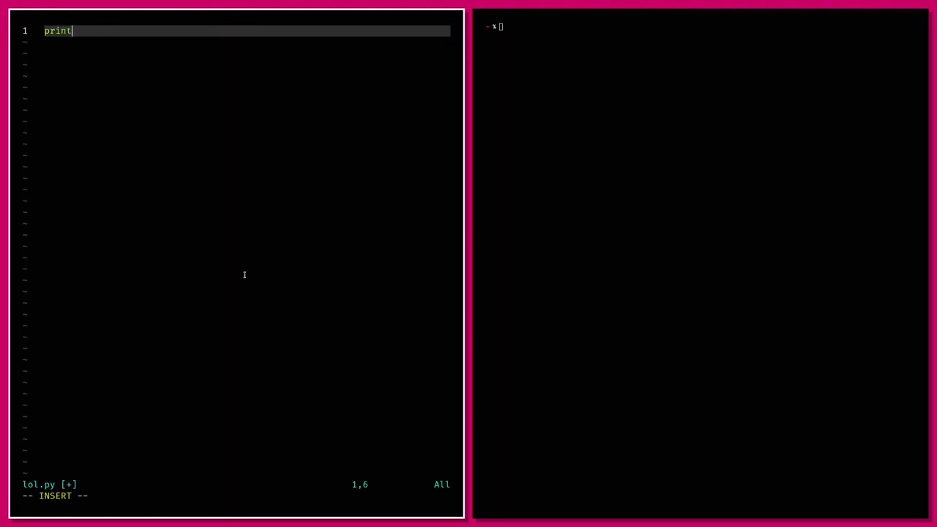
type("(\"he")
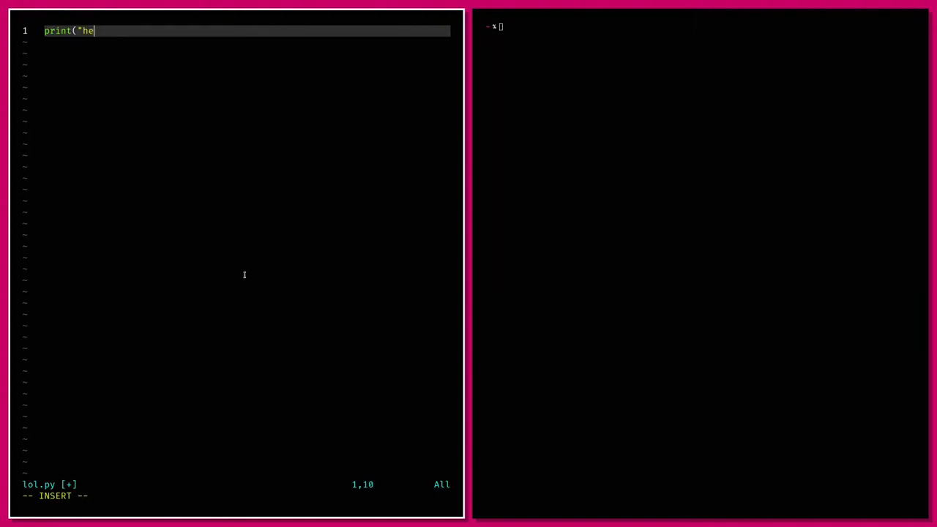
type("llo\"")
type("python")
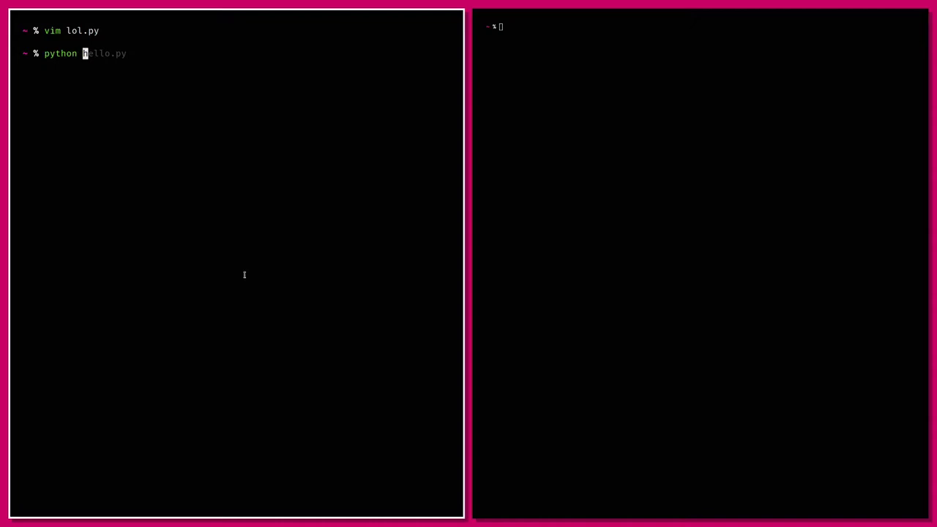
- Run python lol.py so it prints hello, then recall the previous command
type("lol.py")
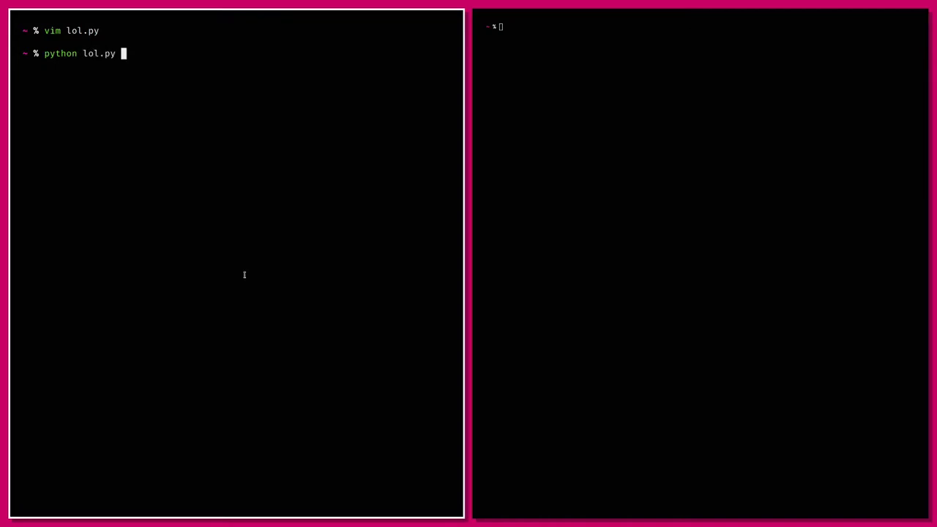
key("Return")
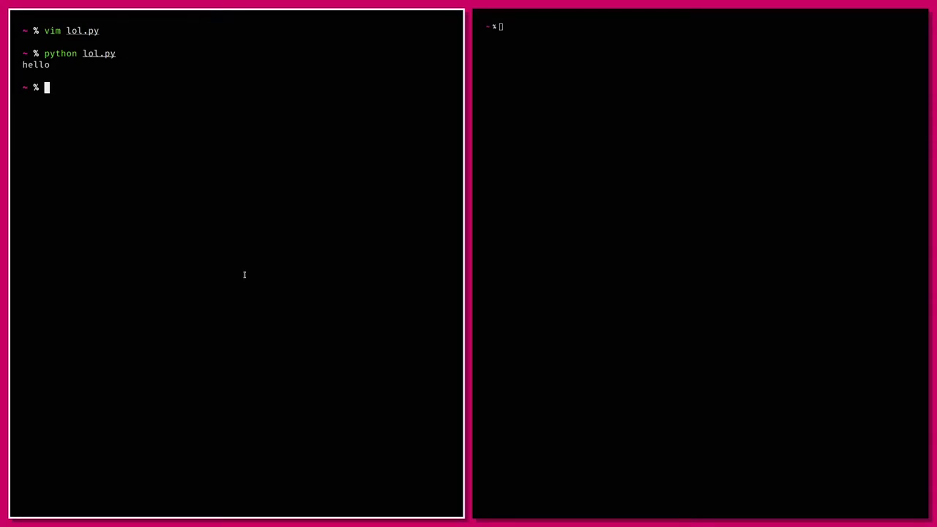
key("Up")
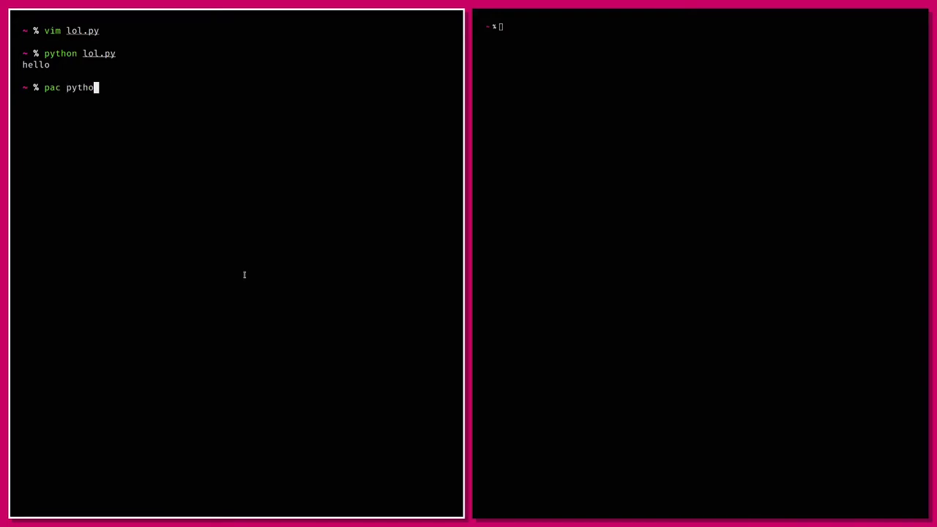
- Start the pac python reinstall and abort it at the confirmation prompt
key("Return")
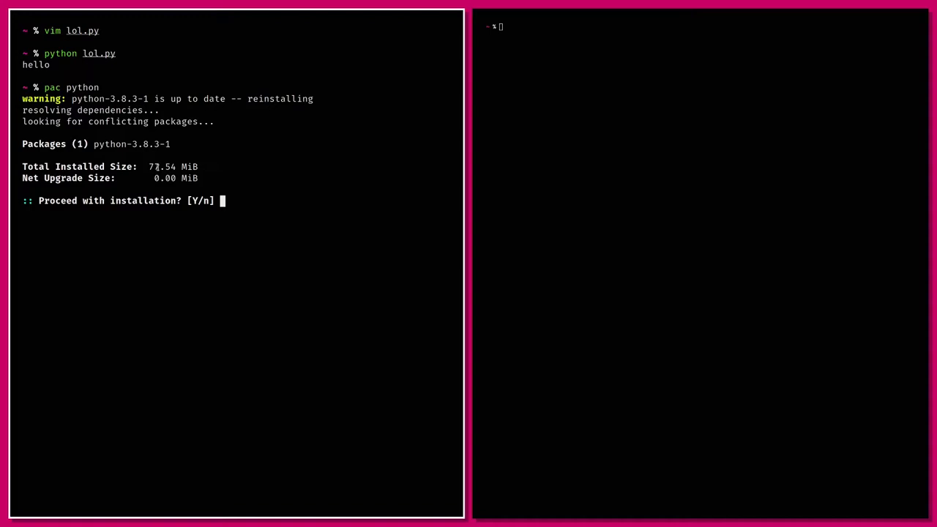
key("ctrl+c")
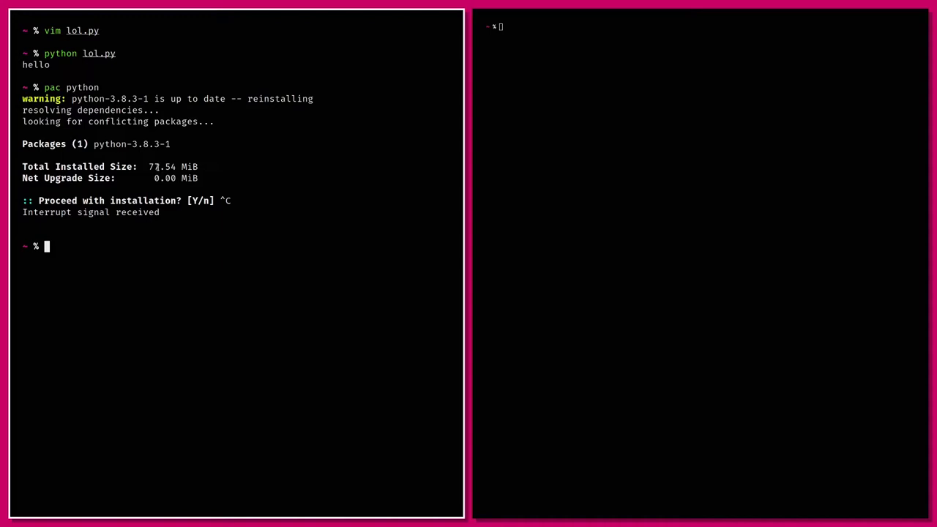
type("vim lol.py")
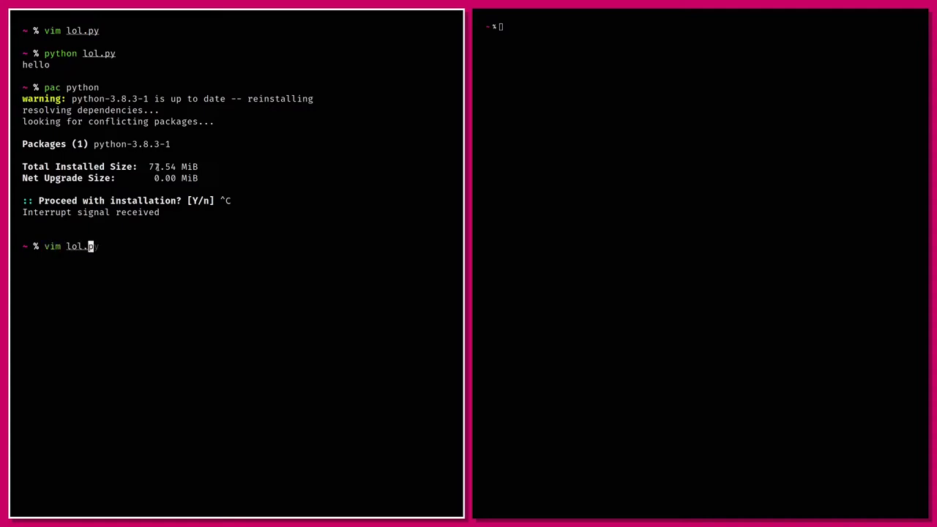
- In lol.c write #include <stdio.h> and begin the int main function
key("Return")
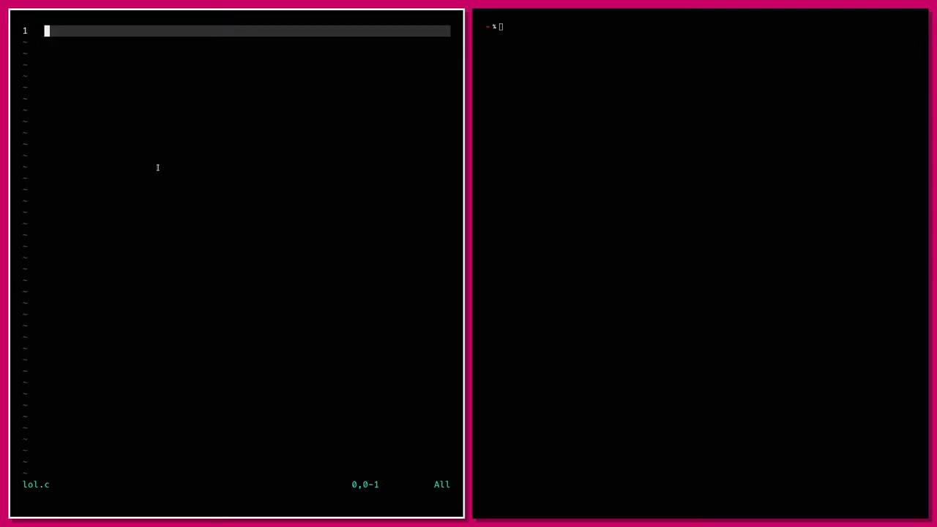
type("#")
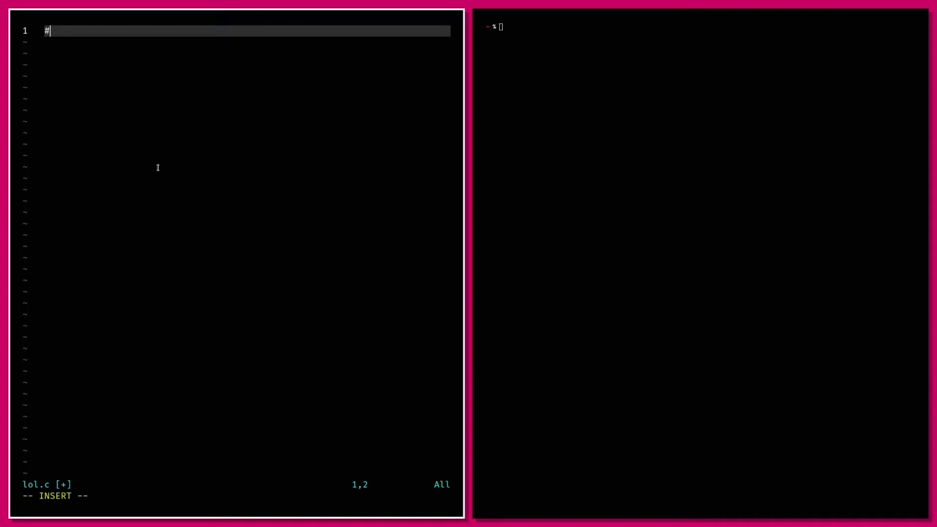
type("include")
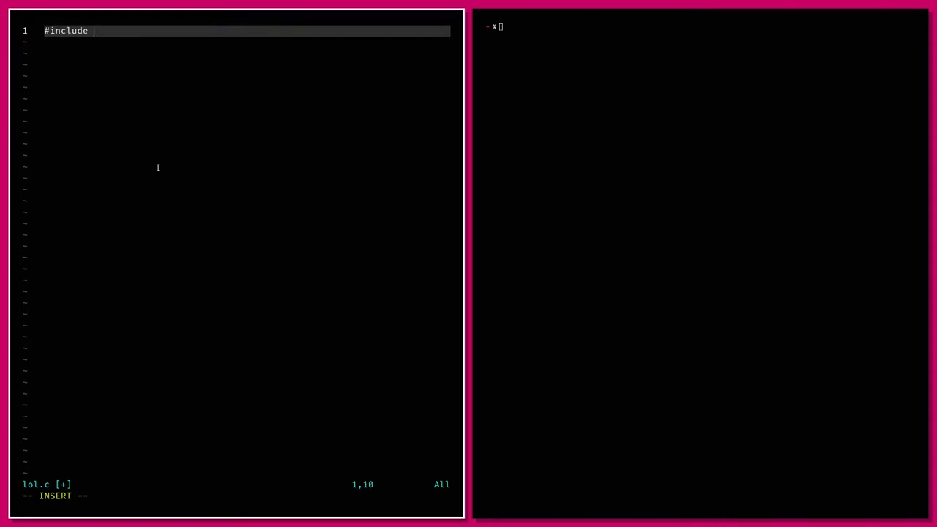
type("<st")
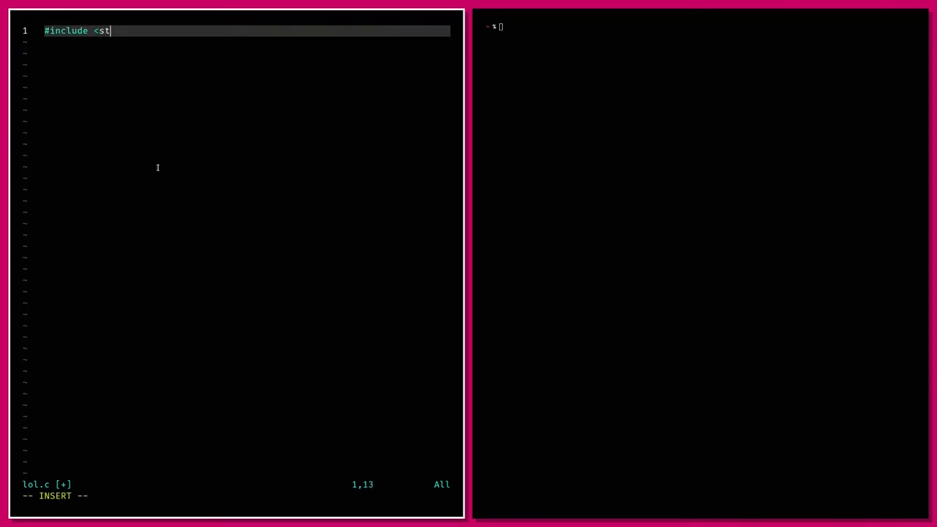
type("dio.")
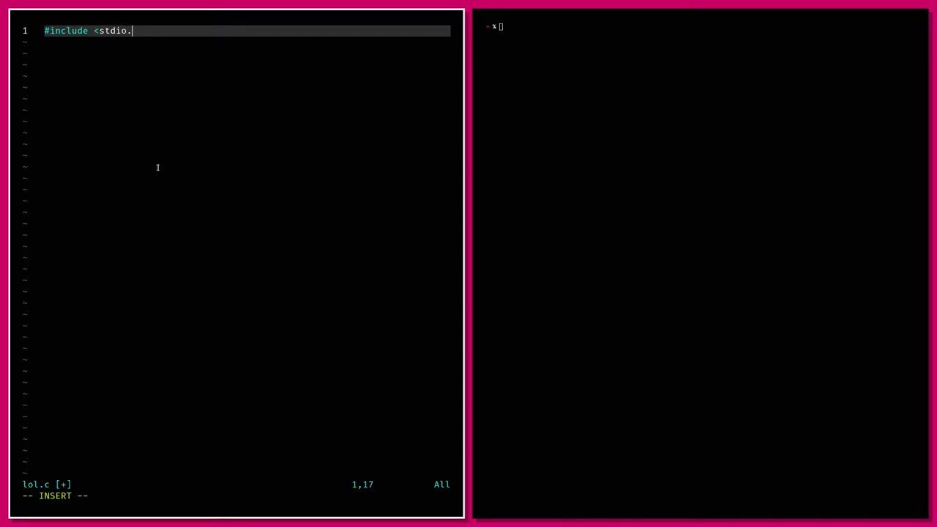
type("h>")
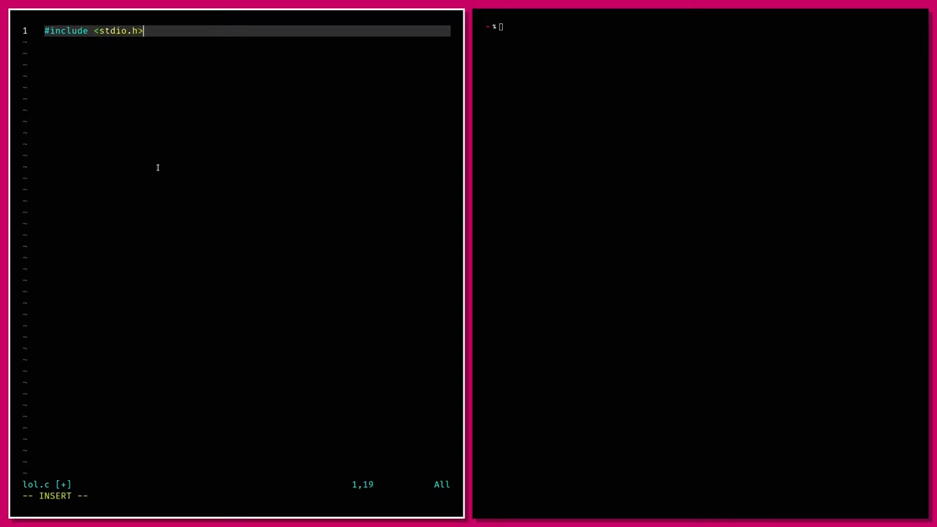
key("Return")
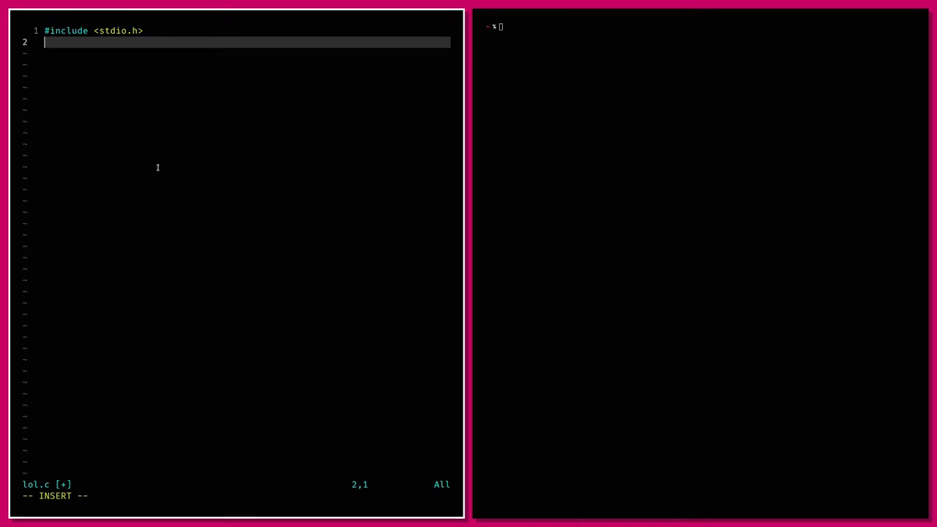
type("int main () {")
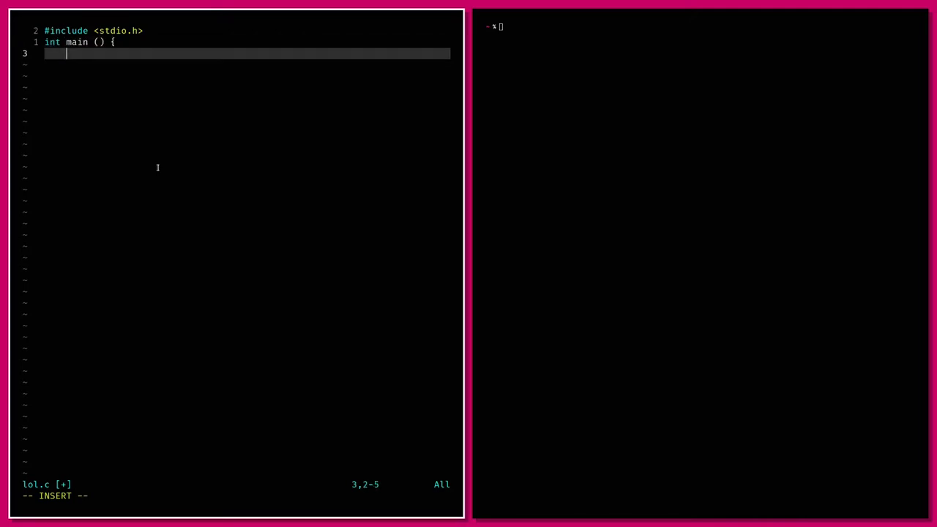
- Add printf("hello\n"); and return 0;, then save and close lol.c
type("prin")
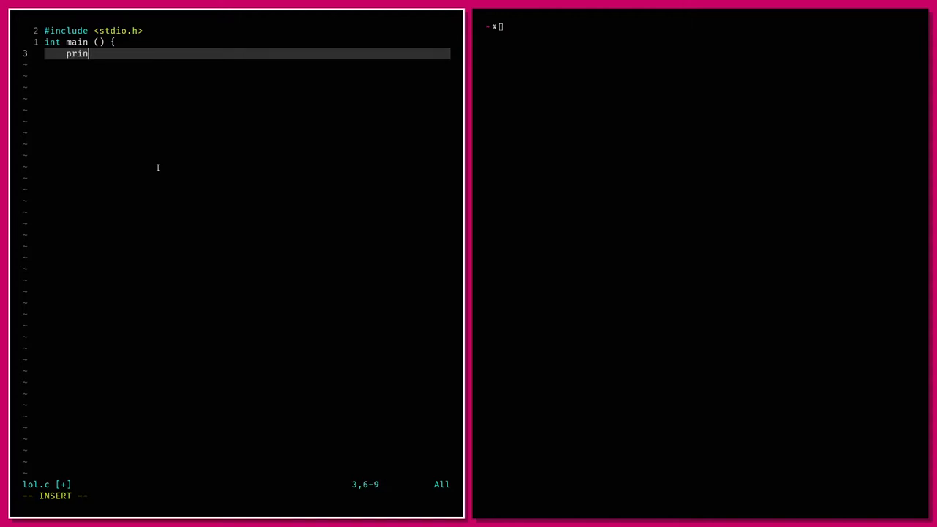
type("tf(")
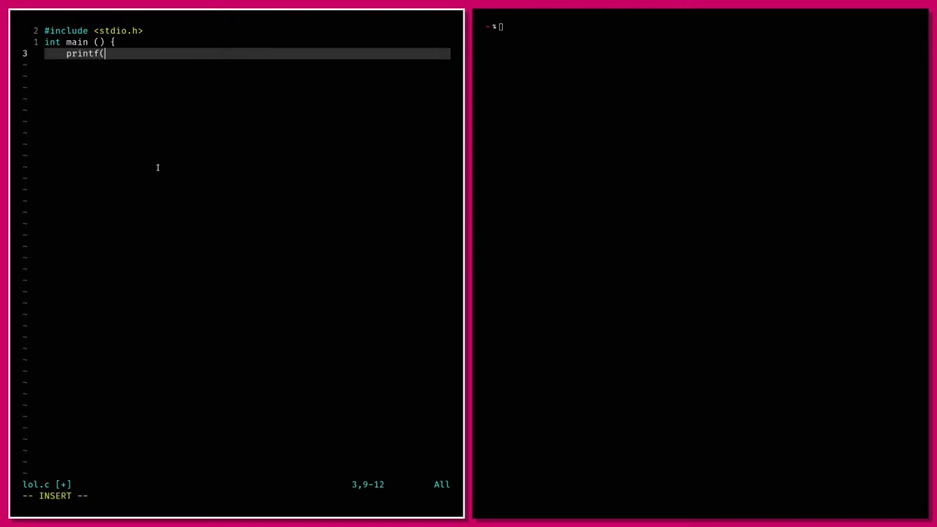
type("\"hell")
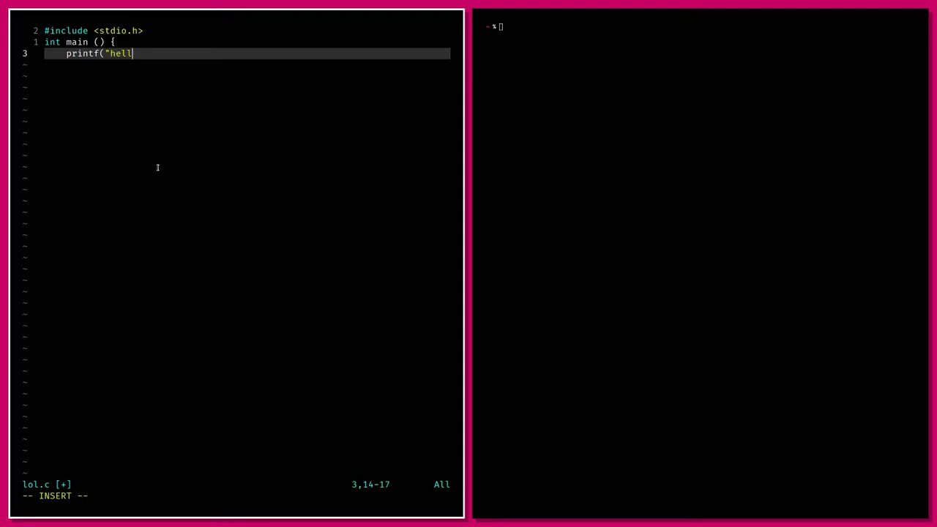
type("o")
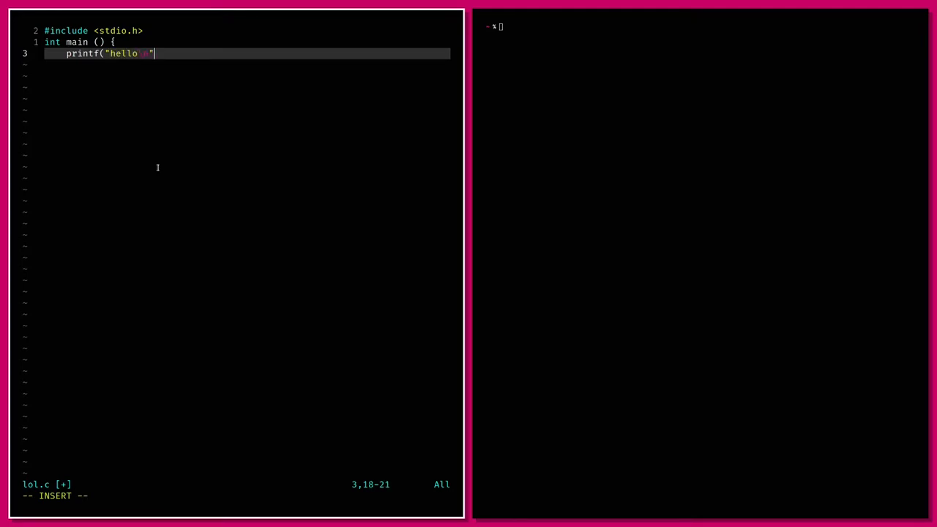
type("\\n\");")
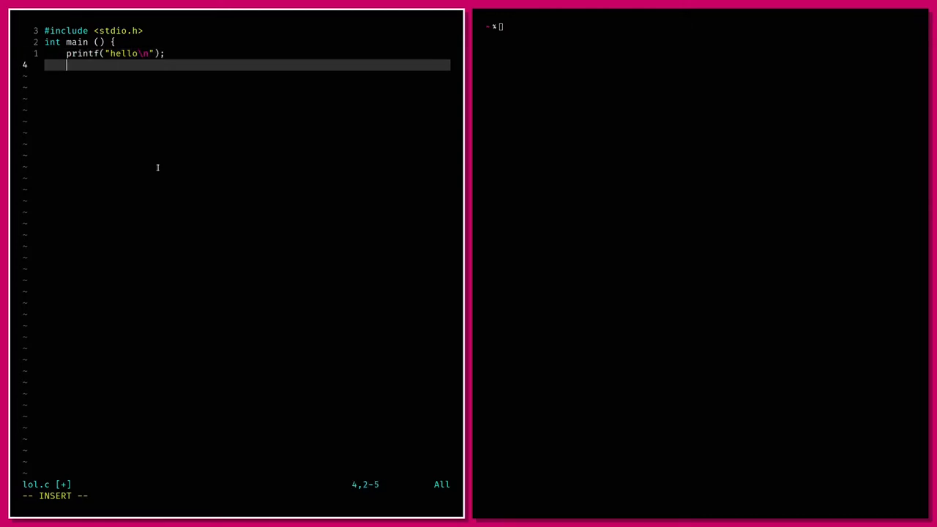
type("return")
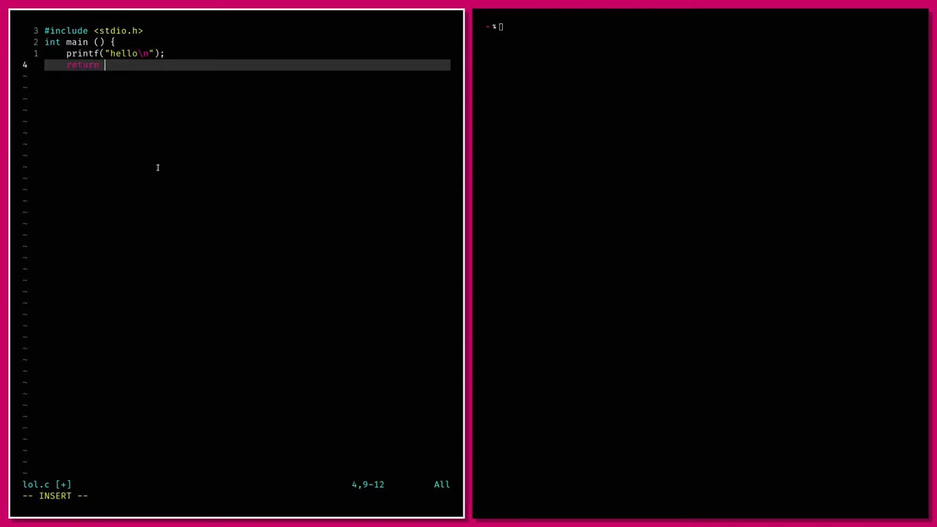
type("0;")
left_click(238, 497)
type(":x")
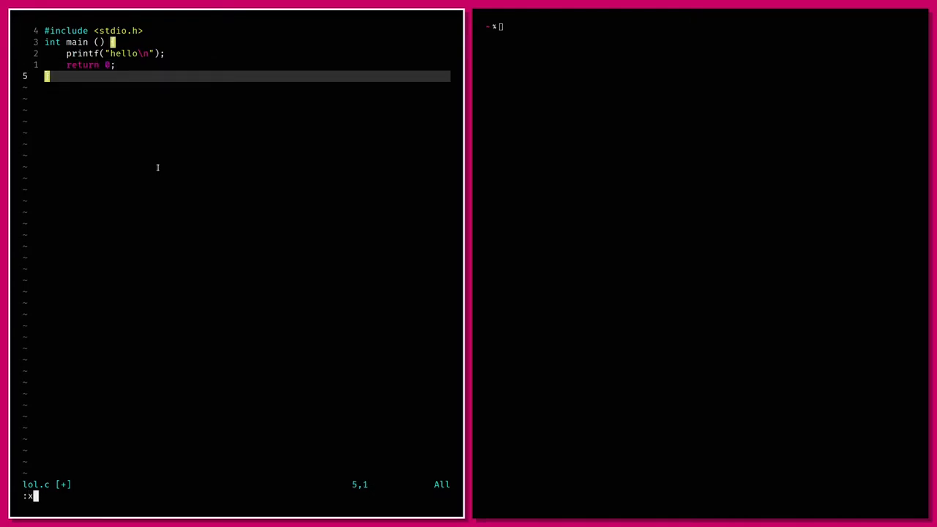
key("Return")
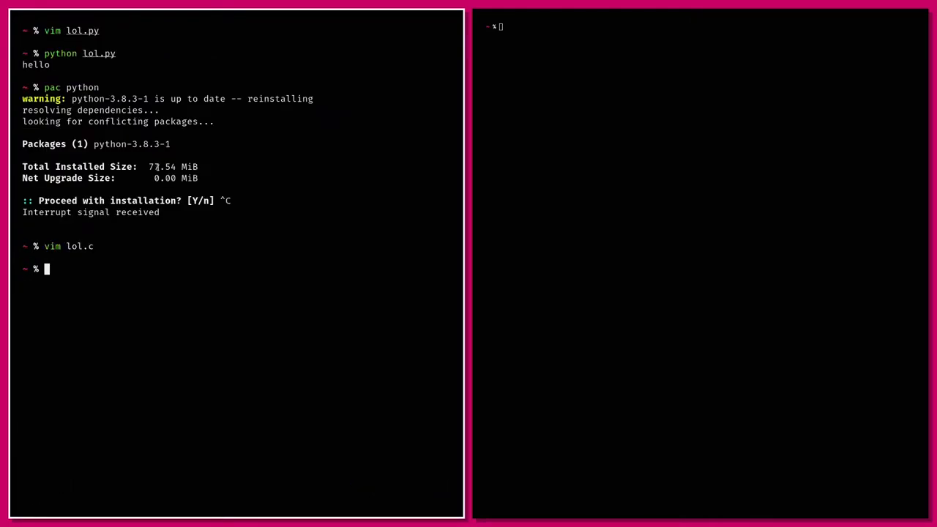
- Display lol.c with cat to confirm the hello-world source
type("cat lol.c")
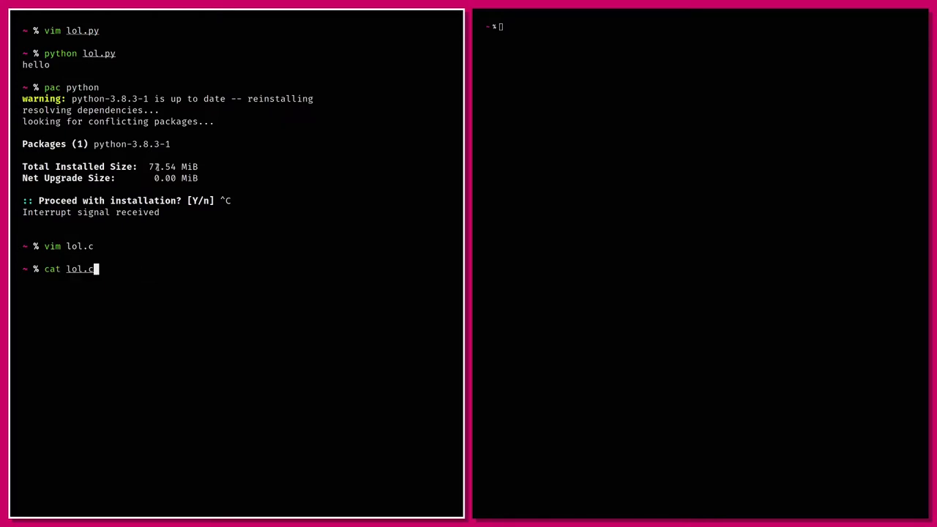
key("Return")
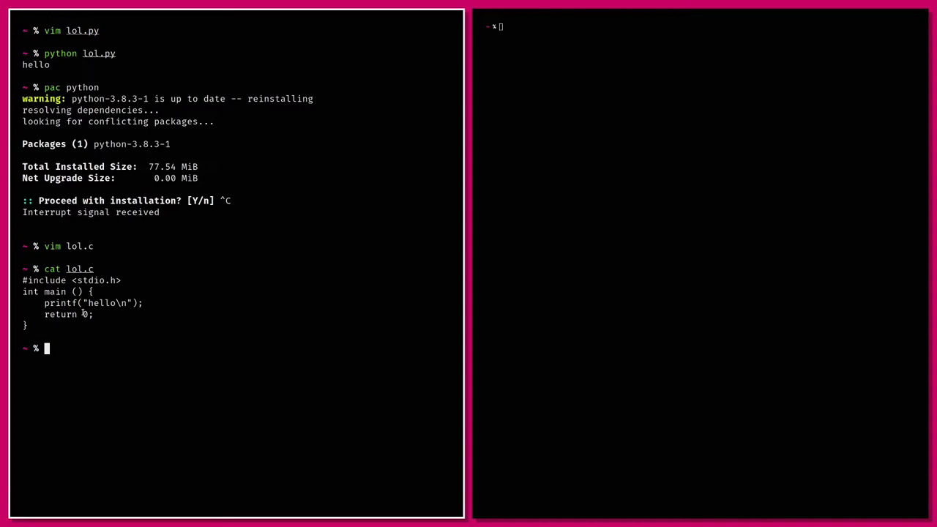
- Compile lol.c with gcc into an executable and run it to print hello
type("gcc hello.c -o hello")
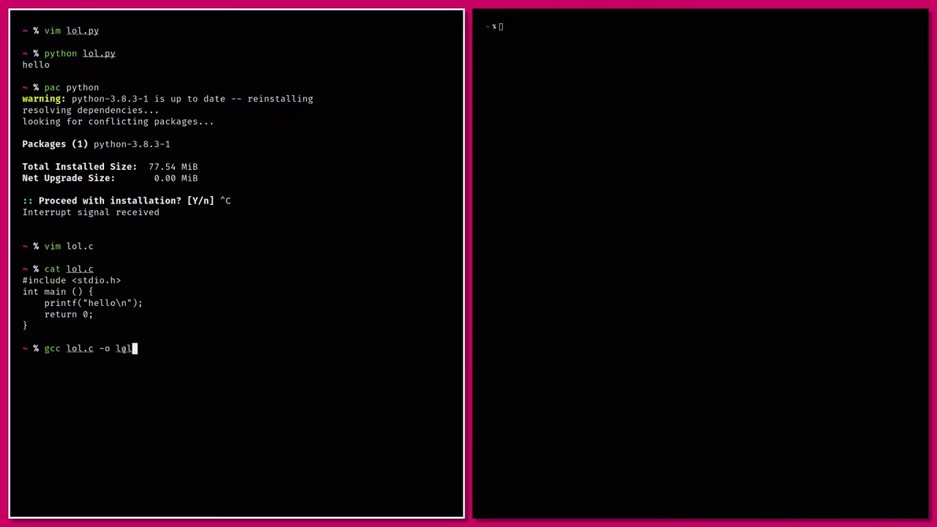
key("Return")
type("ls")
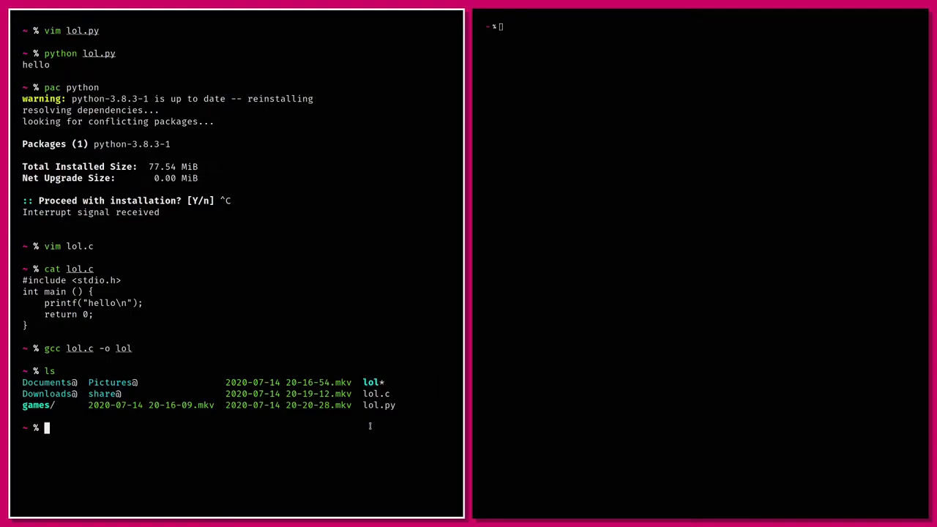
mouse_move(373, 422)
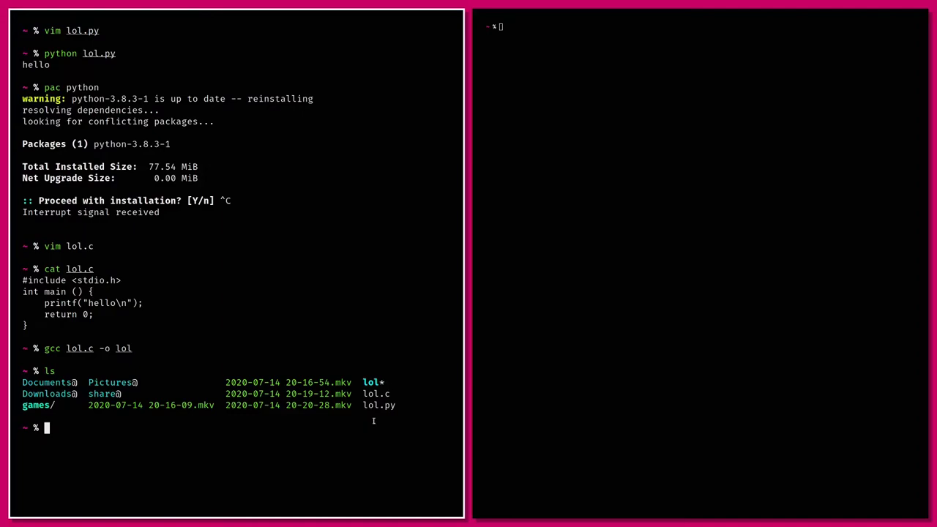
mouse_move(387, 469)
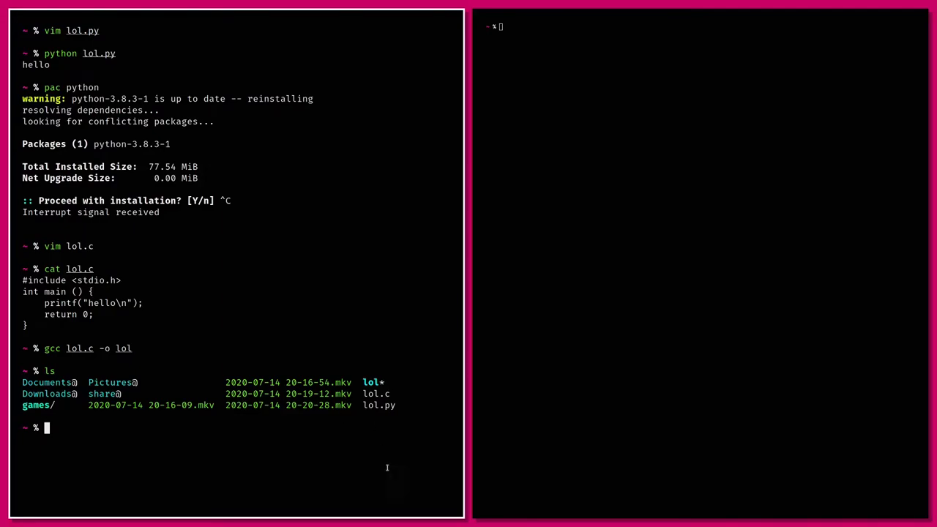
type("./hello")
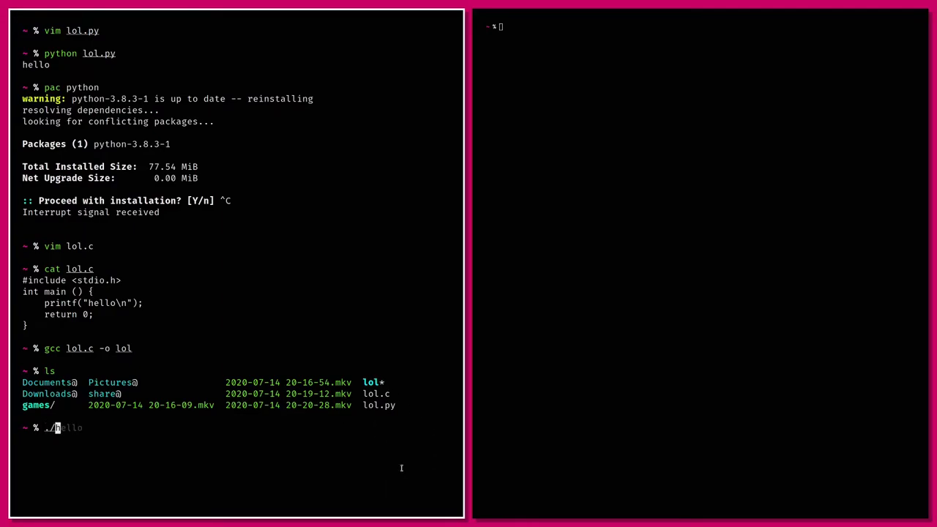
key("Return")
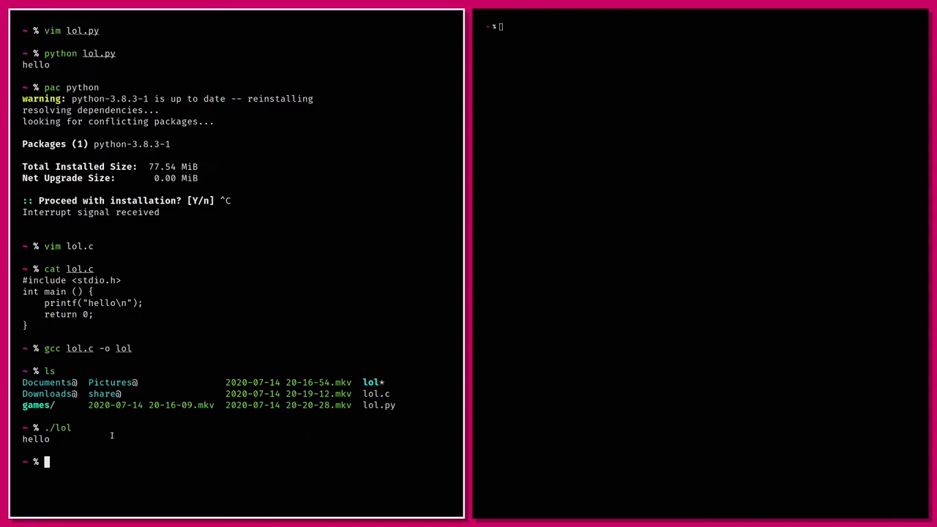
mouse_move(138, 442)
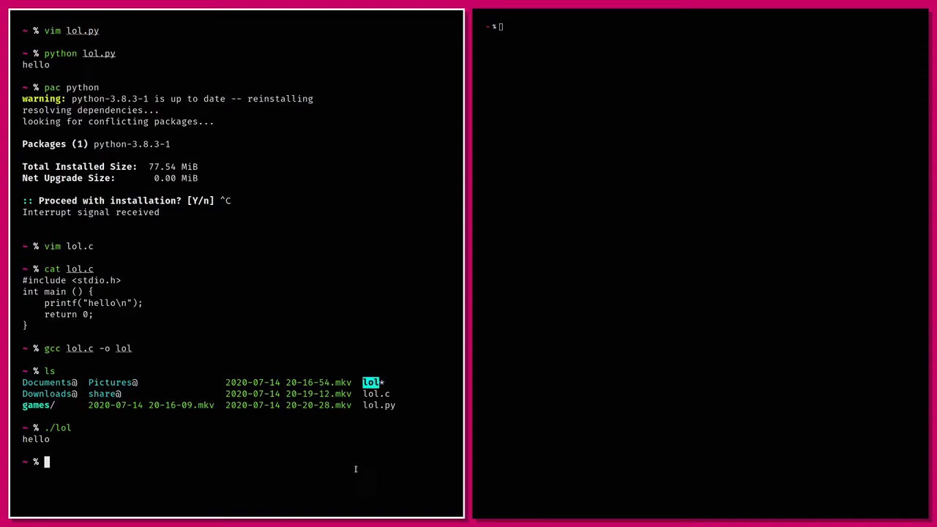
mouse_move(398, 381)
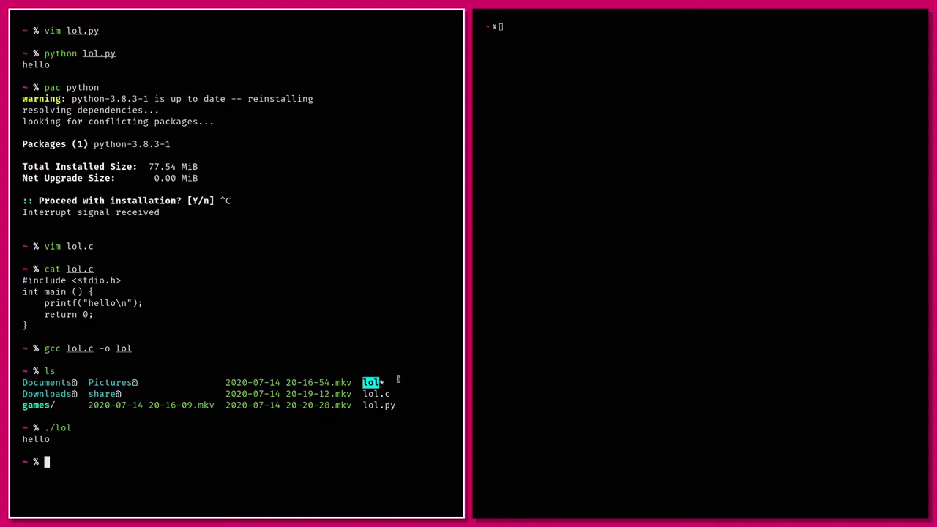
mouse_move(393, 382)
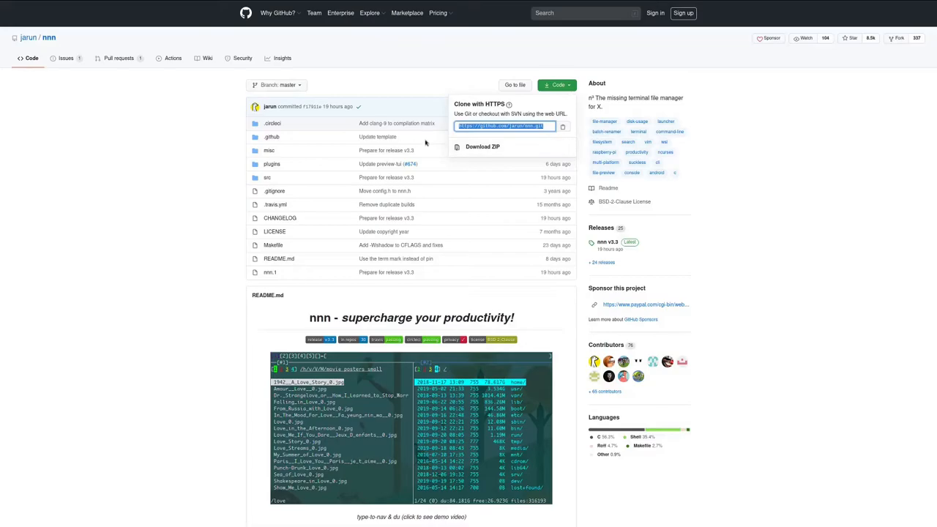
- Copy the nnn repository's HTTPS clone address from GitHub's Code dropdown
scroll("down", 3)
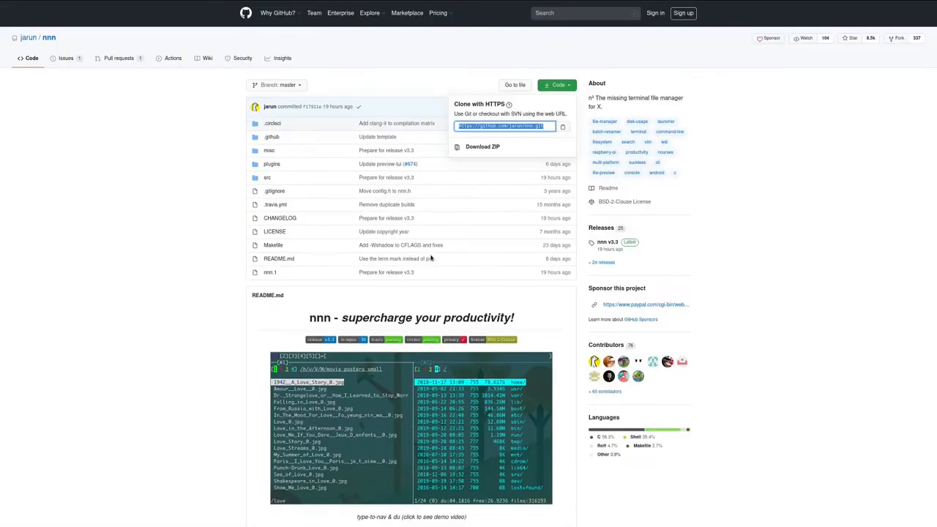
right_click(504, 126)
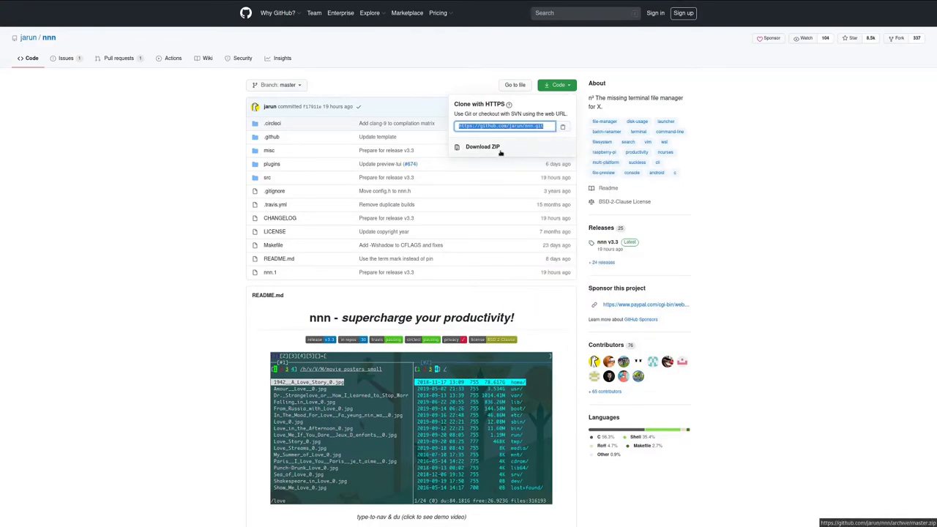
right_click(501, 126)
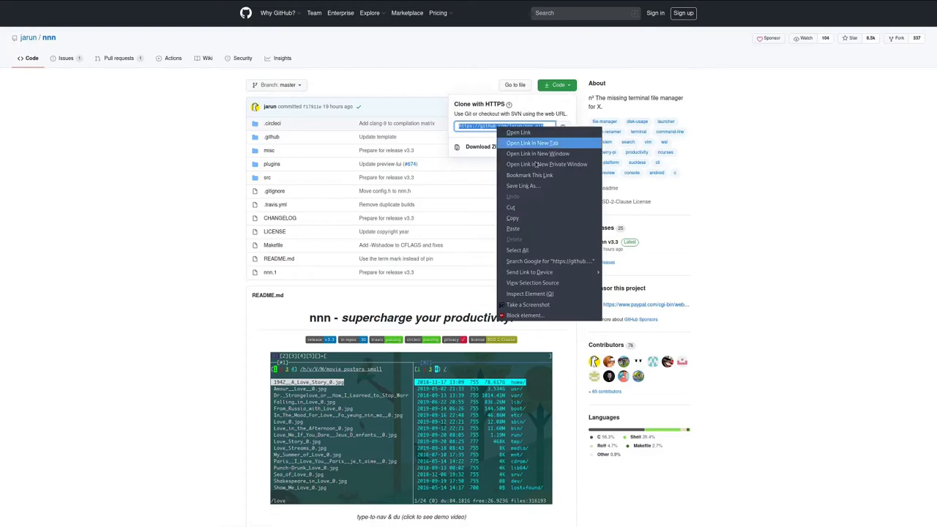
left_click(560, 106)
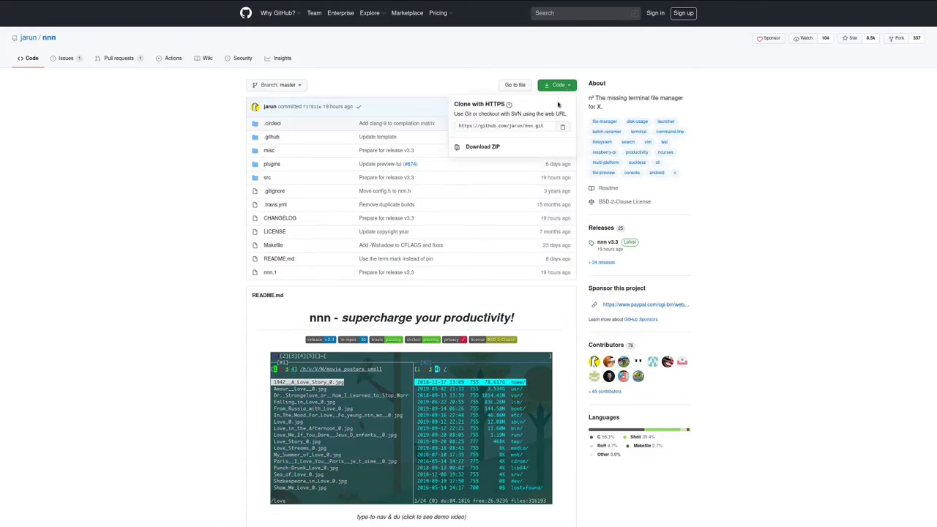
right_click(501, 126)
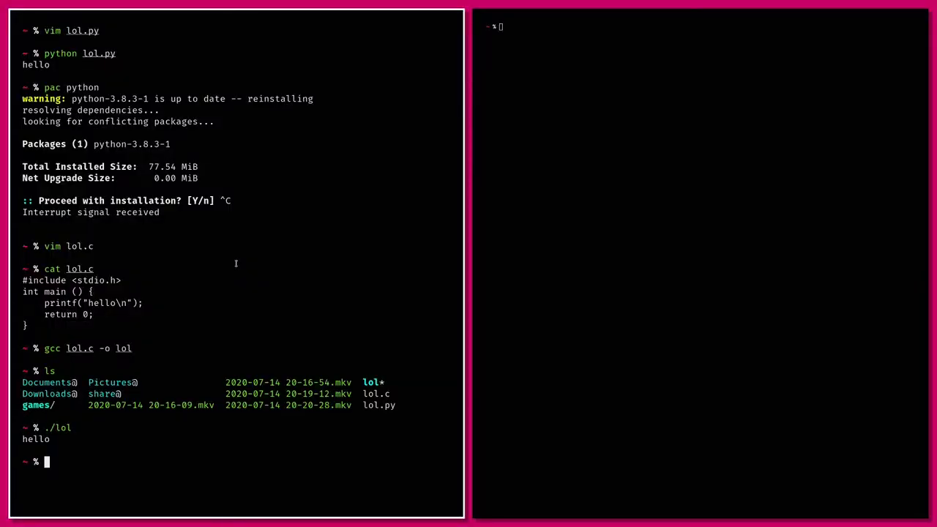
type("git clone https://github.com/jarun/nnn.git")
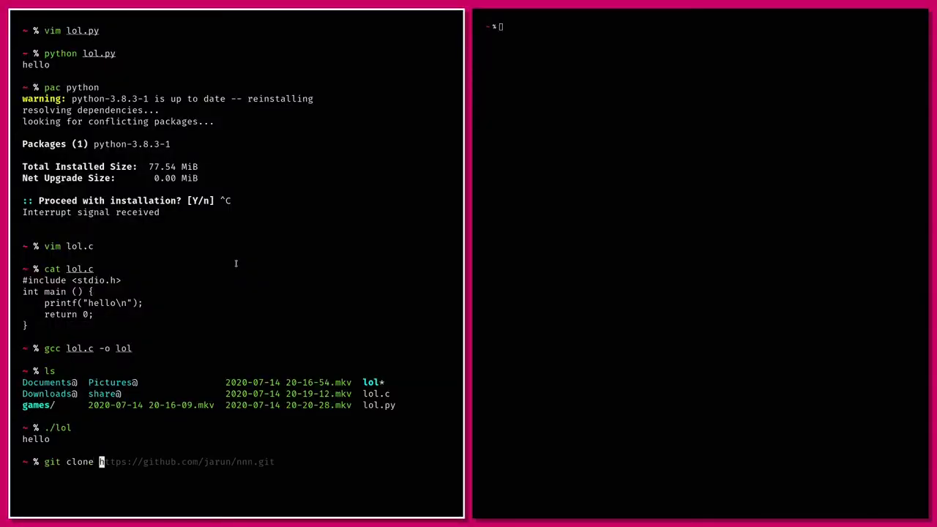
key("Return")
type("cd")
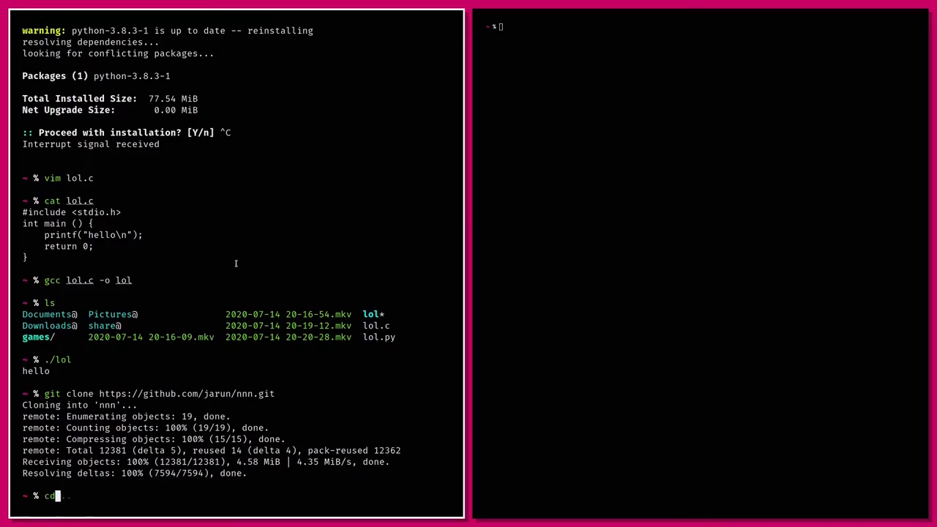
key("Return")
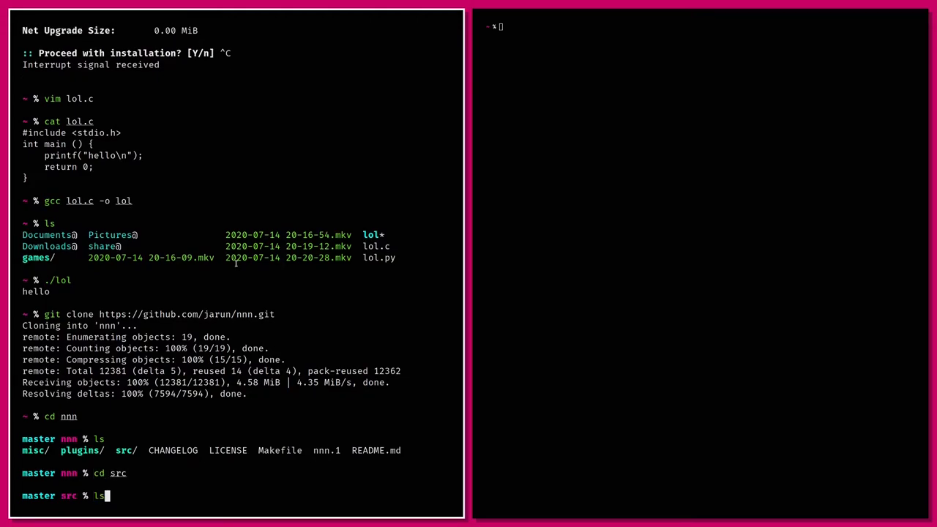
key("Return")
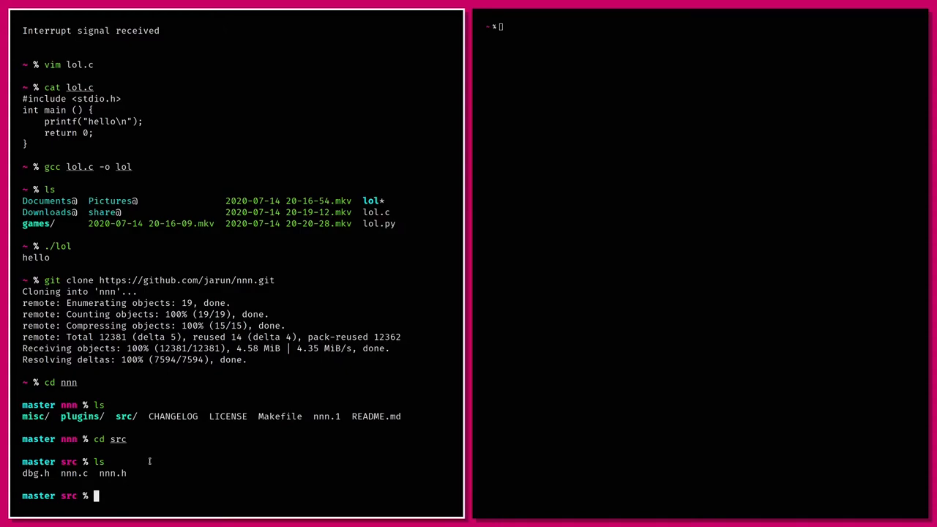
- Open nnn.c from the src folder in vim
type("vim nnn.c")
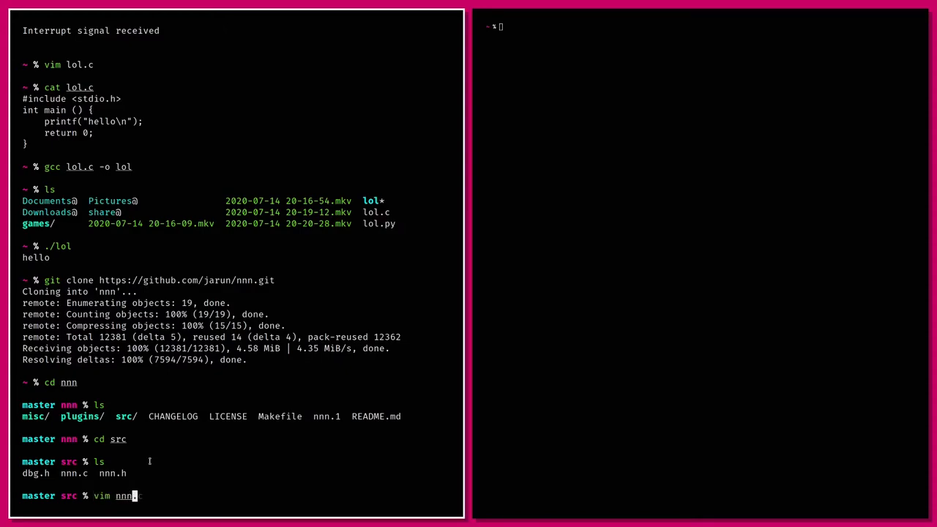
key("Return")
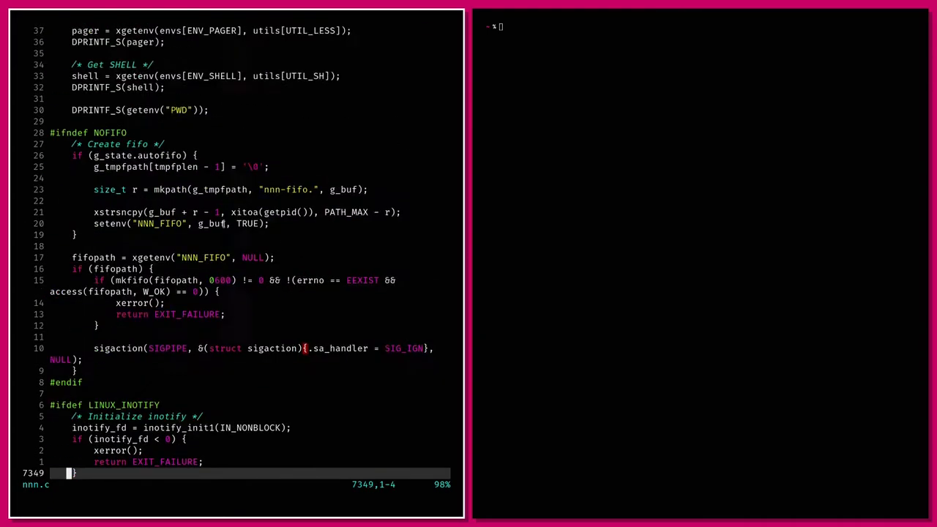
- Read nnn.c to its last line in vim before closing it
scroll("up", 3)
type("cd ..")
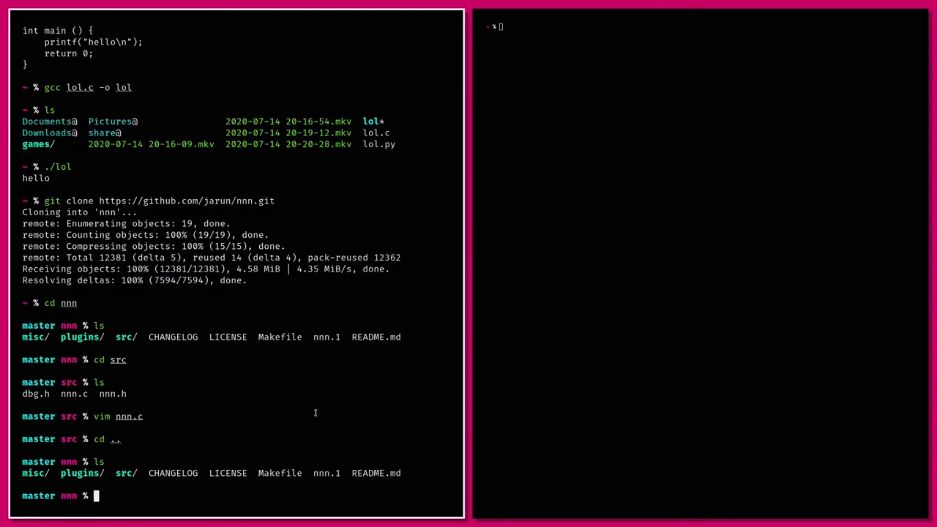
- Build nnn with make and run the resulting ./nnn executable on the src folder
type("make")
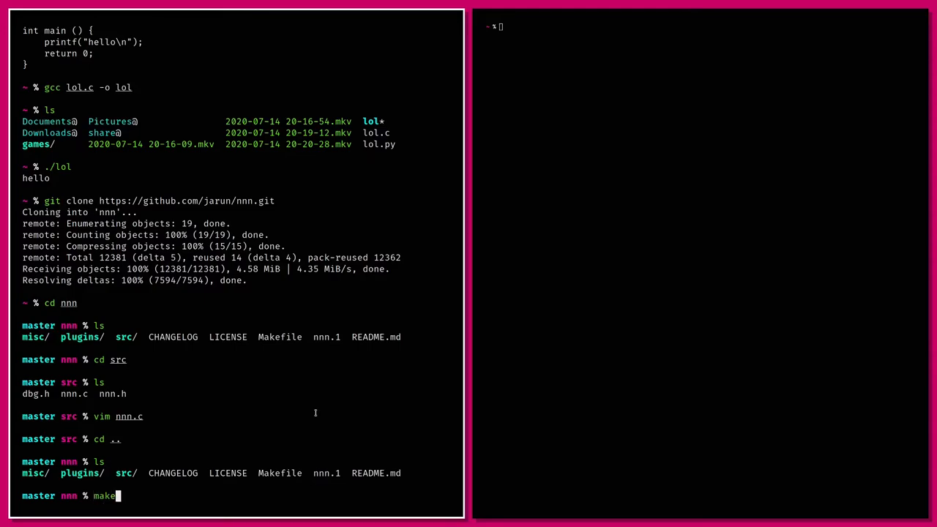
key("Return")
type("ls")
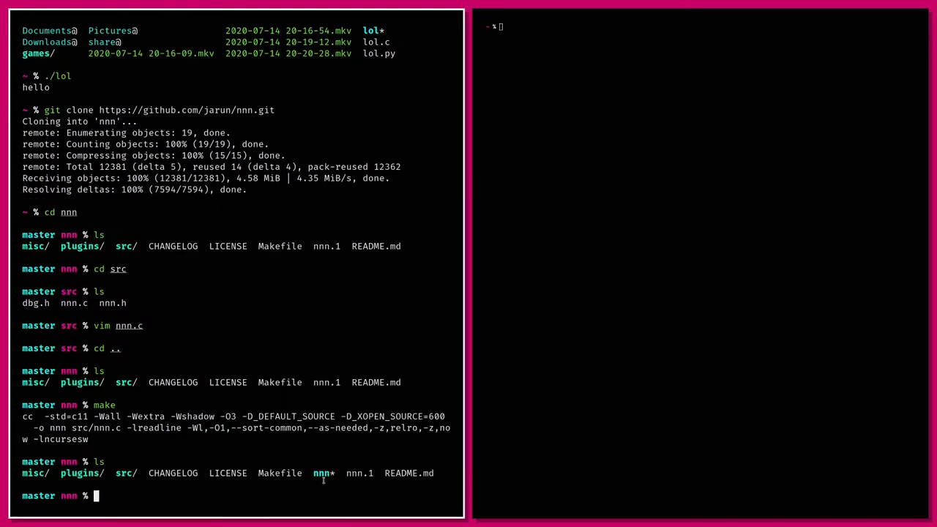
type("./nnn")
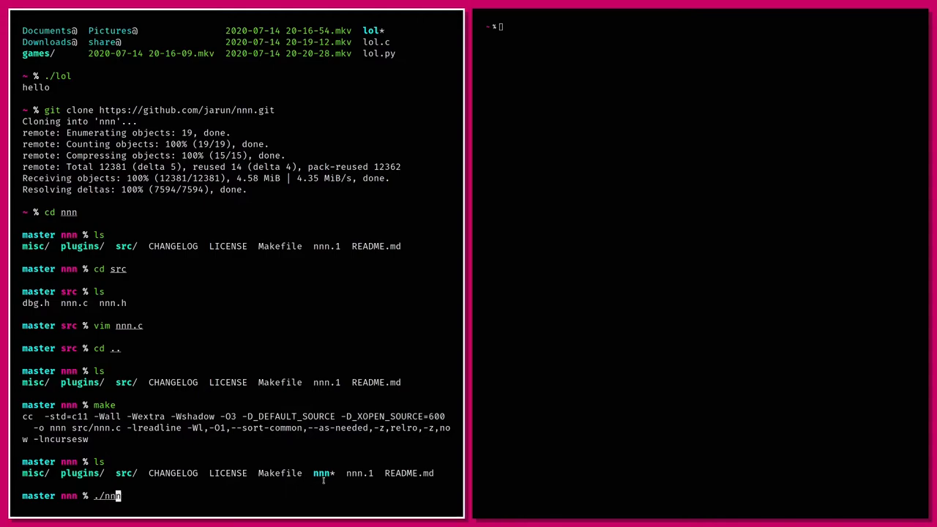
key("Return")
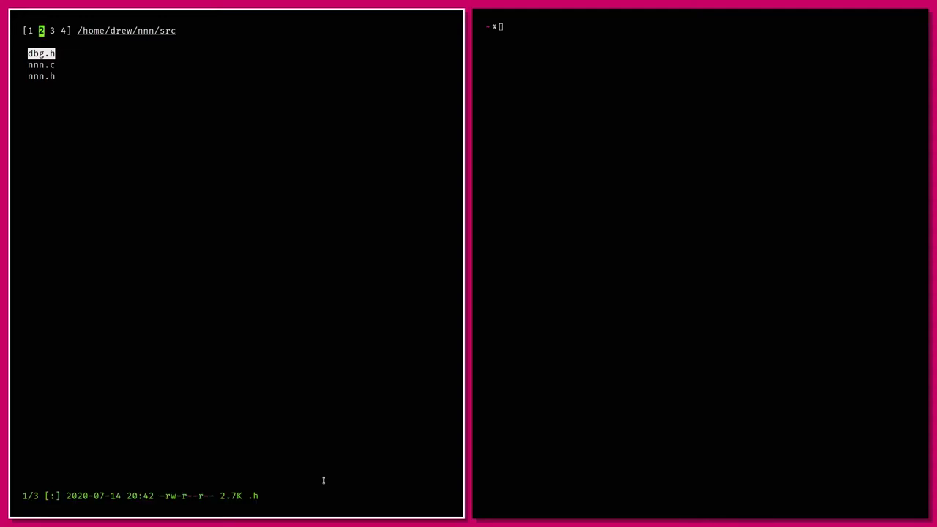
key("q")
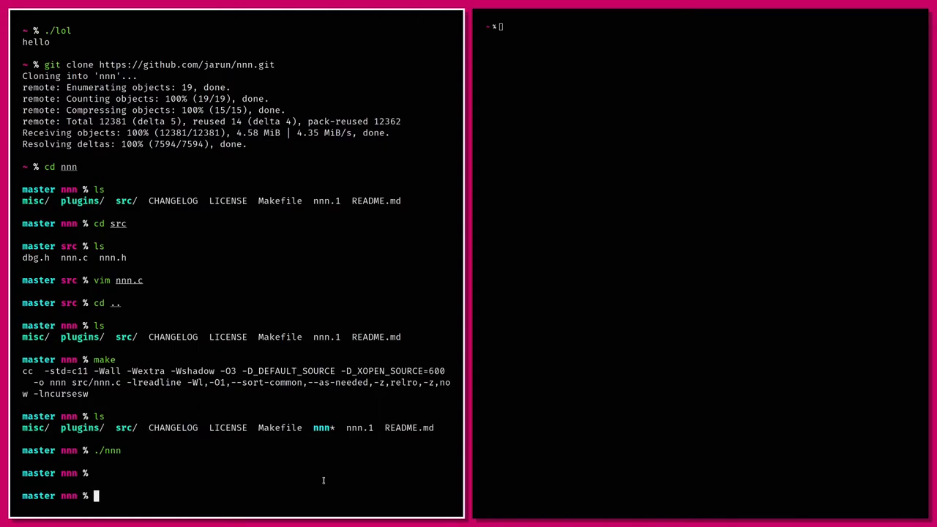
- Run sudo make install to copy nnn and its man page into /usr/local
type("make")
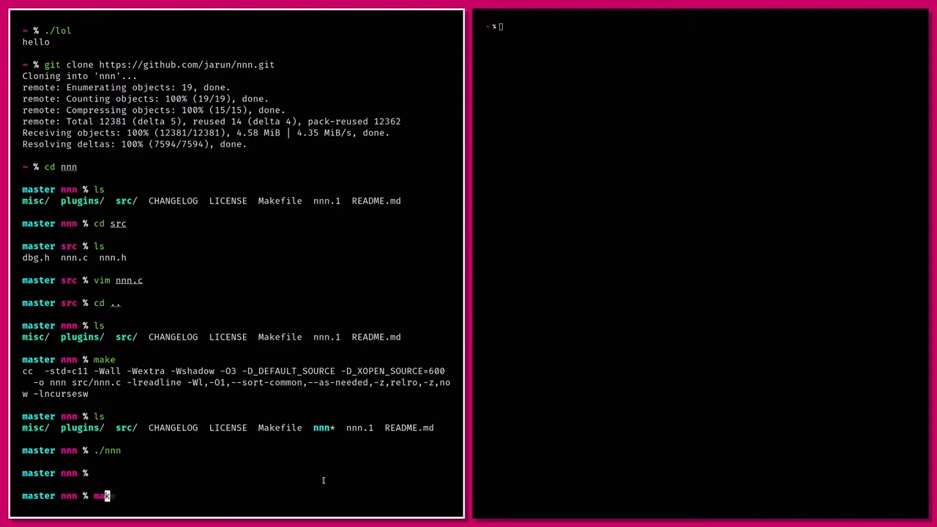
type("sudo install")
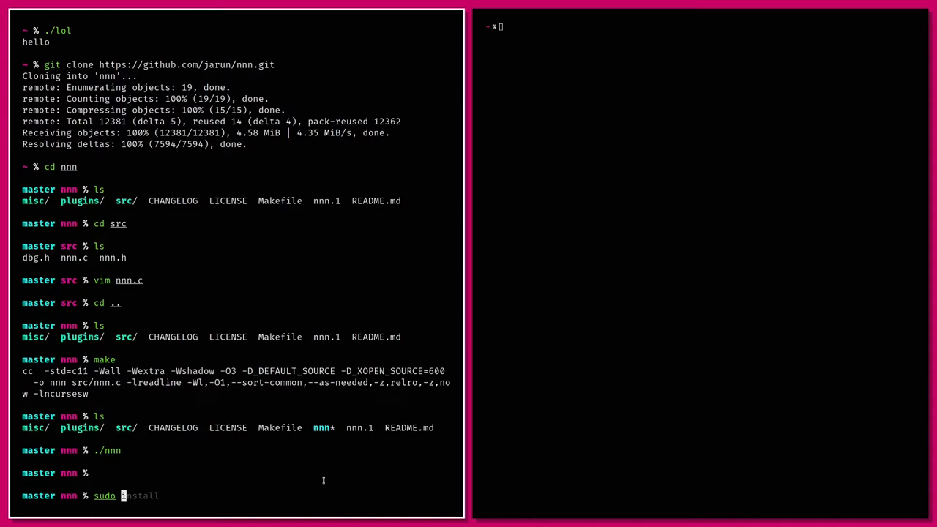
type("ma")
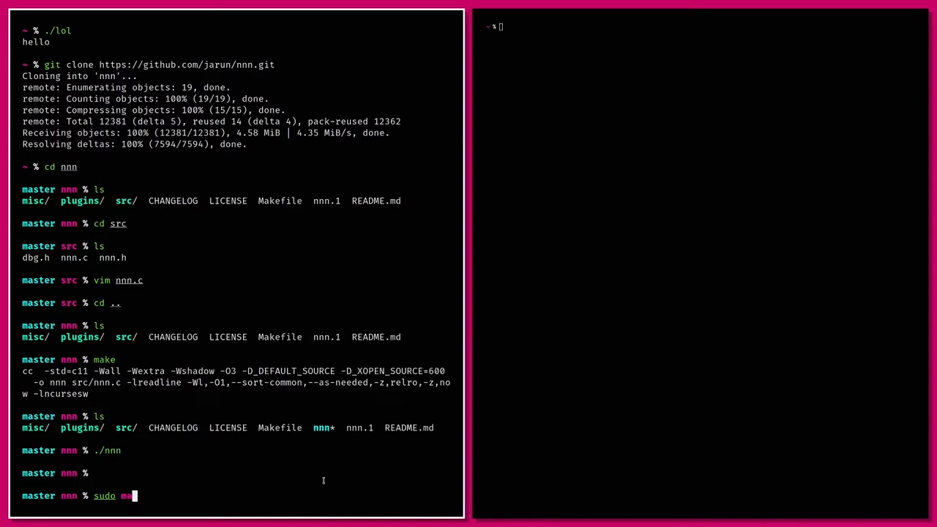
type("ke insta")
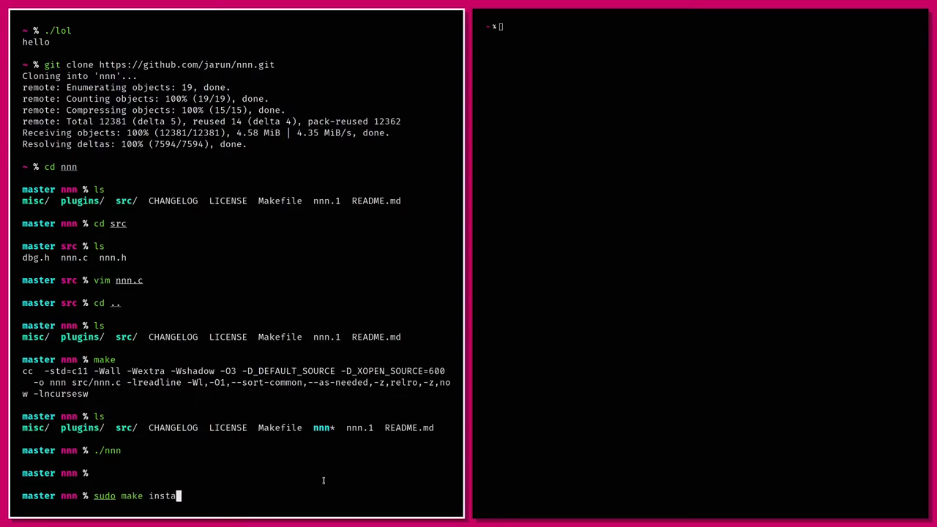
key("Return")
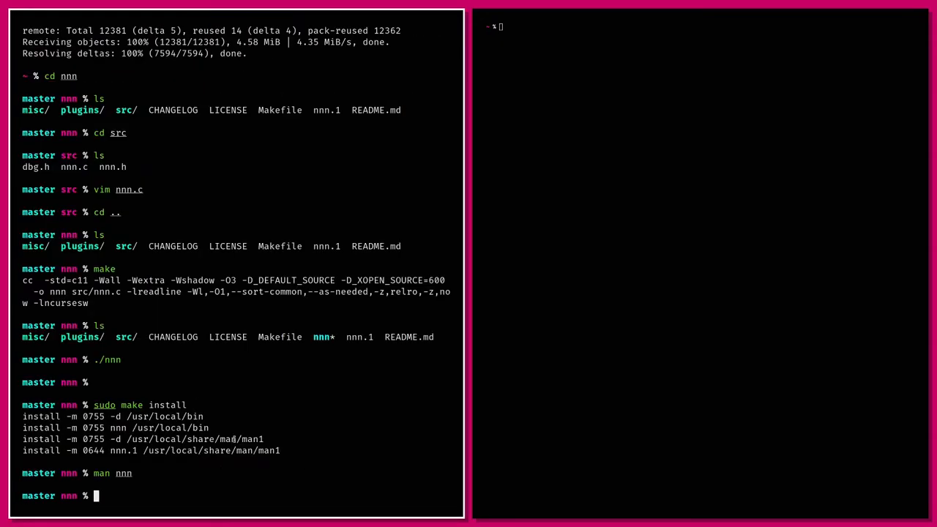
- Run nnn, then remove the installed copy with sudo make uninstall
type("nnn")
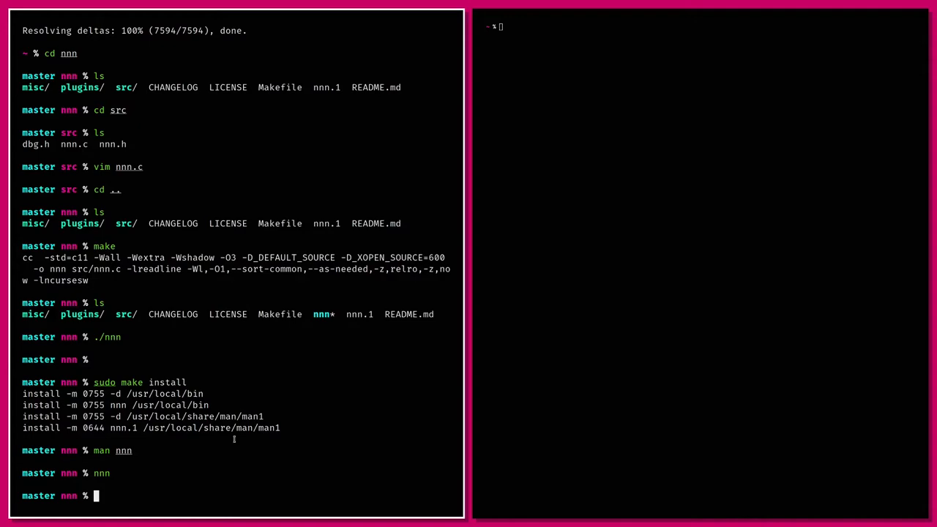
type("make install")
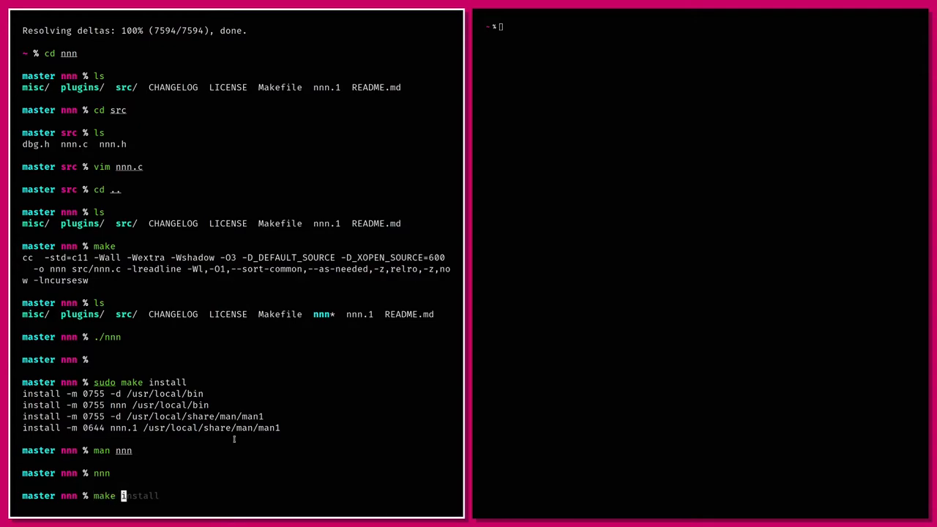
type("unin")
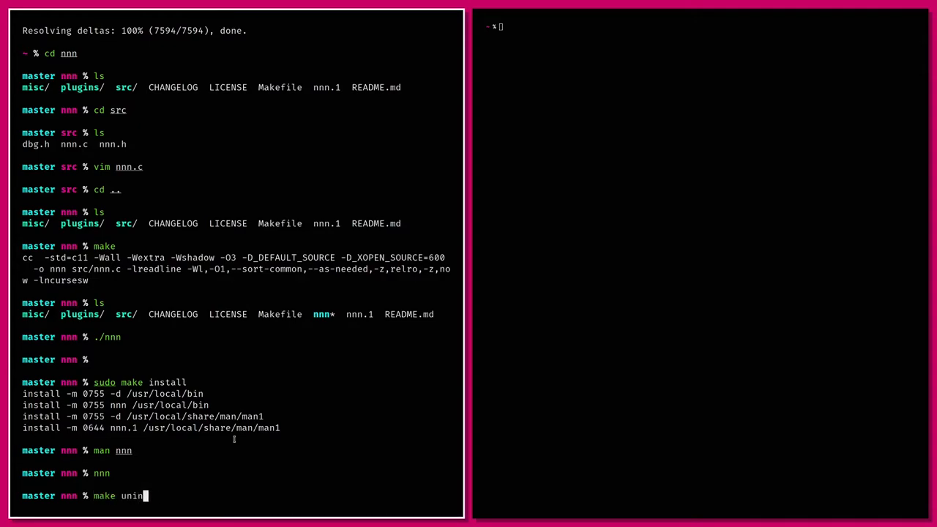
key("Return")
type("sudo make")
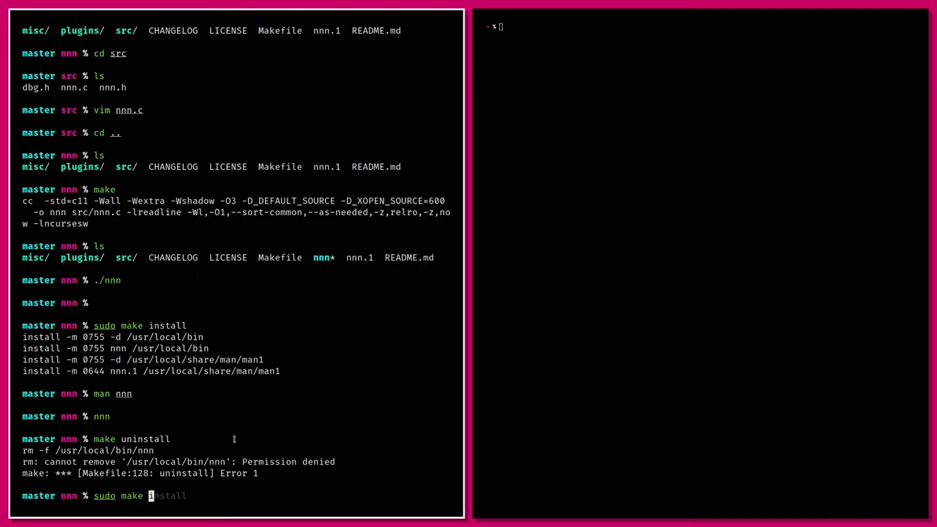
key("Return")
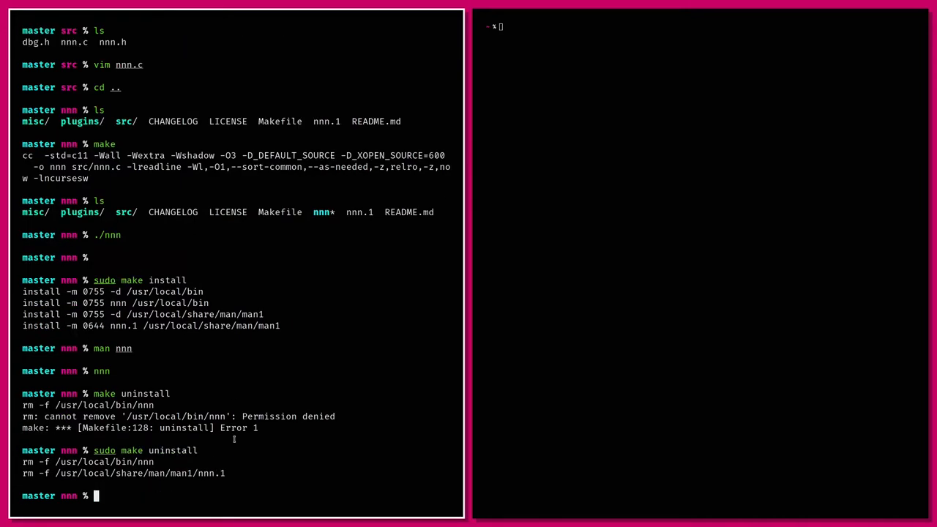
- Reinstall nnn system-wide with sudo make install and browse the home wallpapers folder
type("make uninstall")
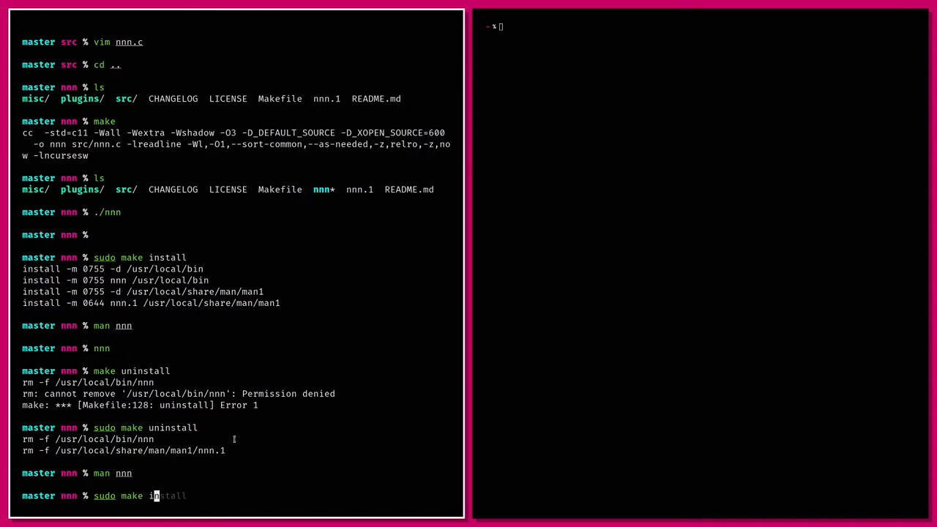
key("Return")
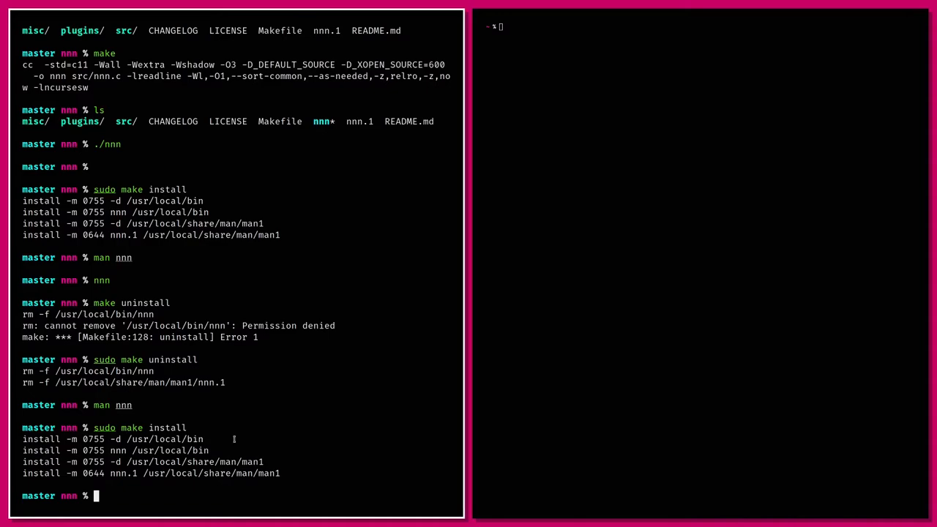
type("~")
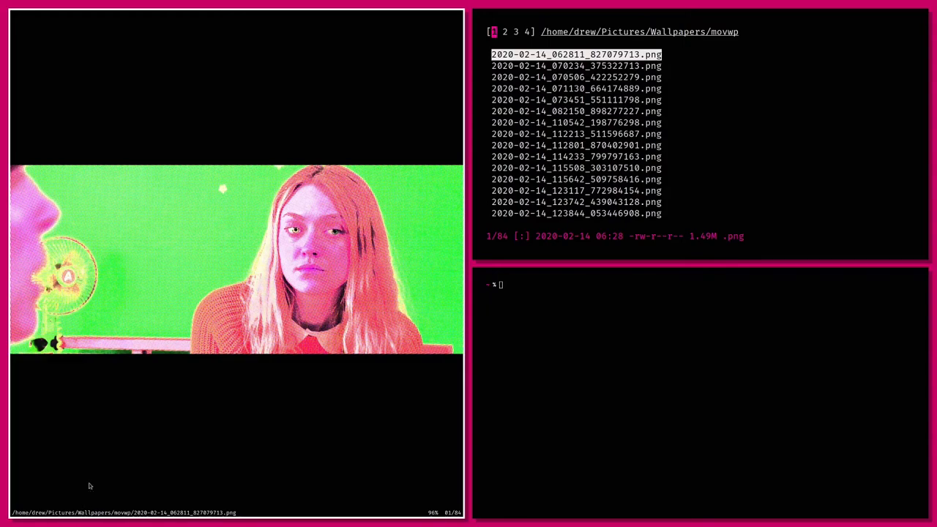
mouse_move(56, 509)
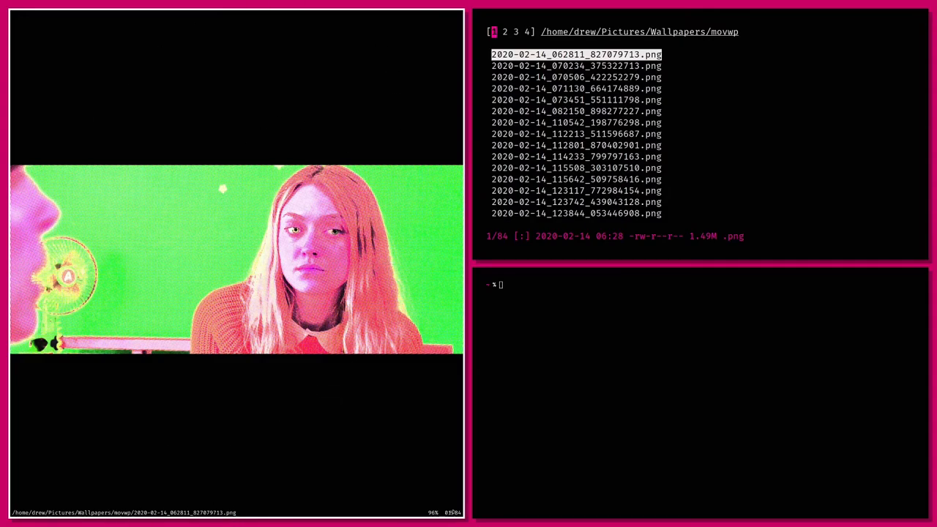
mouse_move(379, 395)
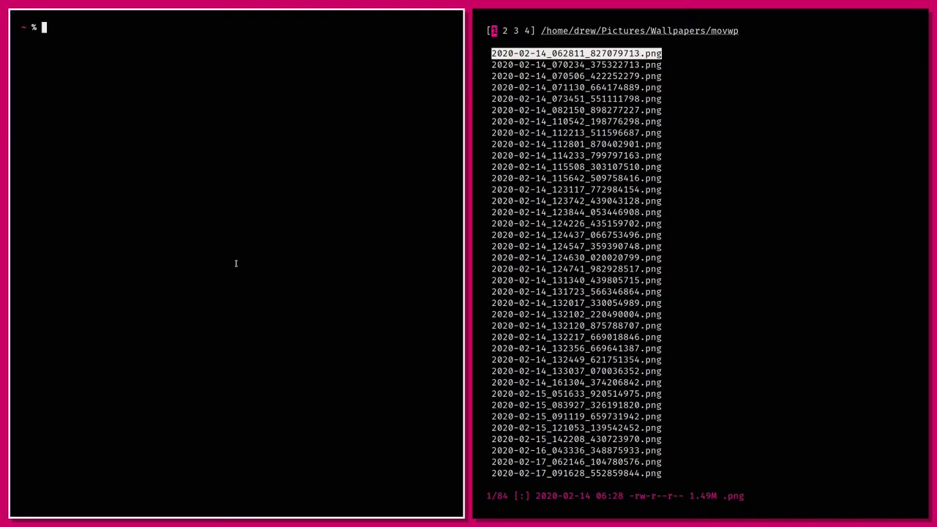
- View sxiv_darkbar.diff from .config/dotfiles/suckless/sxiv_diffs in vim
type("vim .config/mutt/muttrc")
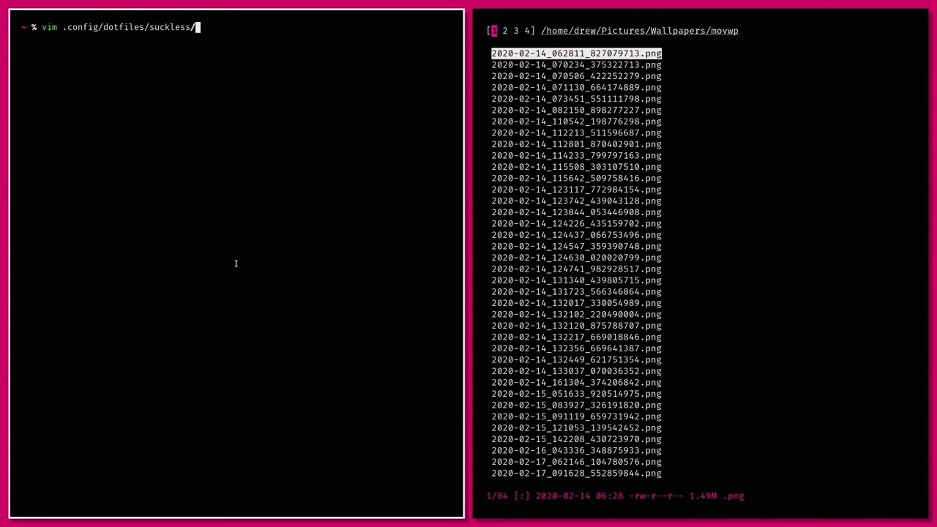
type("sx")
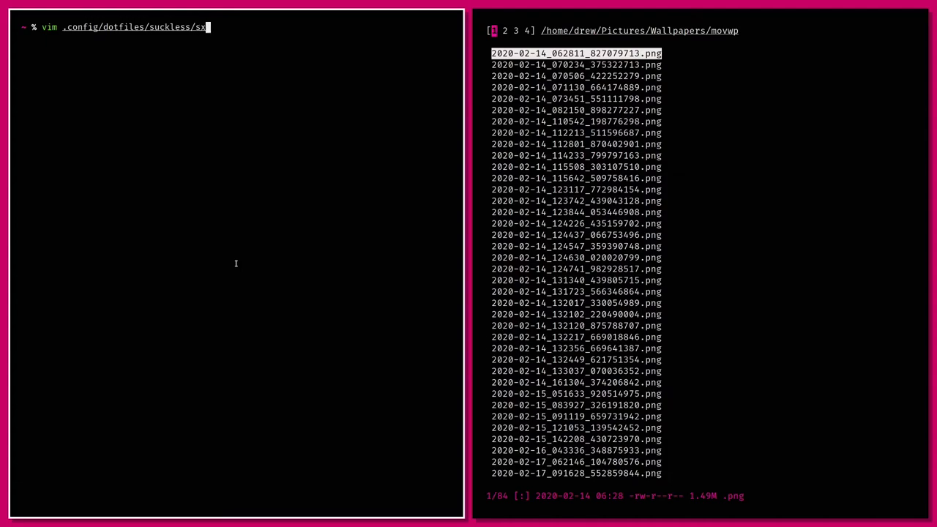
key("Tab")
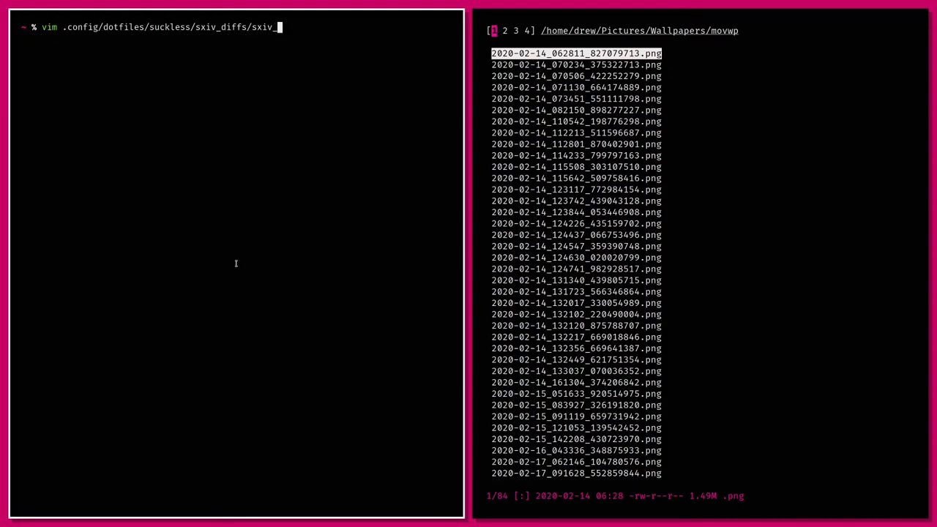
key("Return")
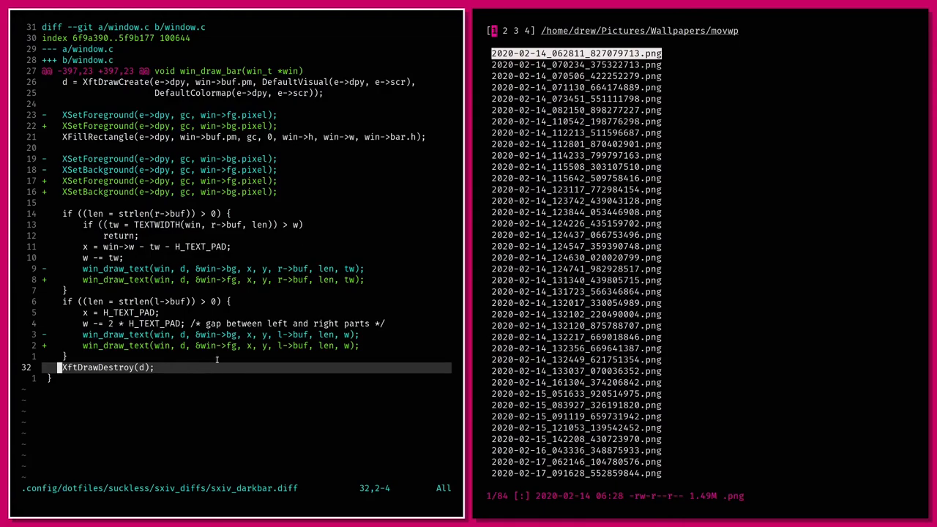
mouse_move(260, 320)
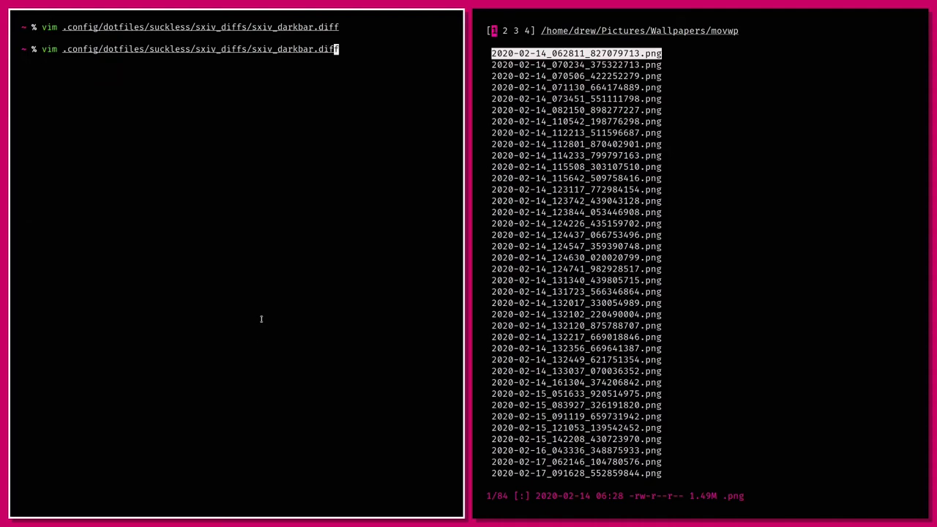
- Switch vim to the sxiv_config.diff patch from the same folder
type("sxiv_config.diff")
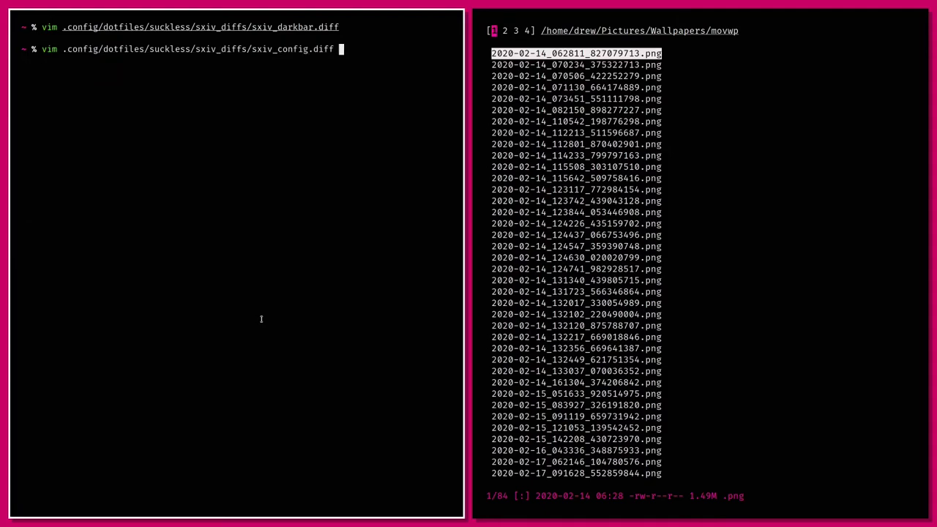
key("Return")
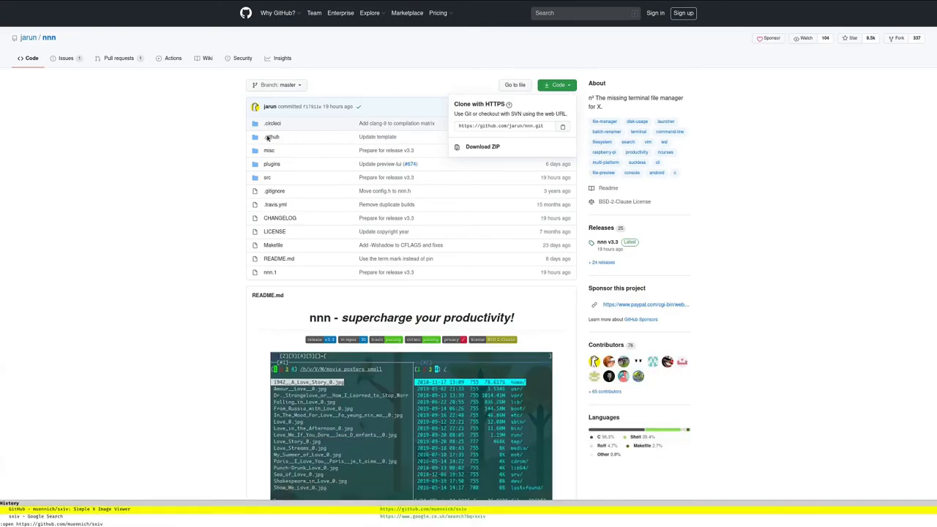
- Copy the HTTPS clone address of github.com/muennich/sxiv
left_click(422, 510)
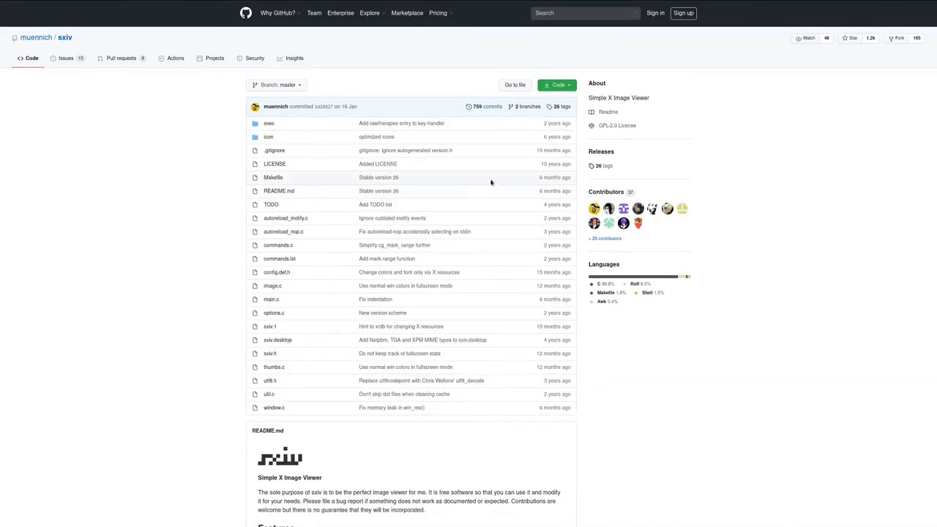
left_click(557, 84)
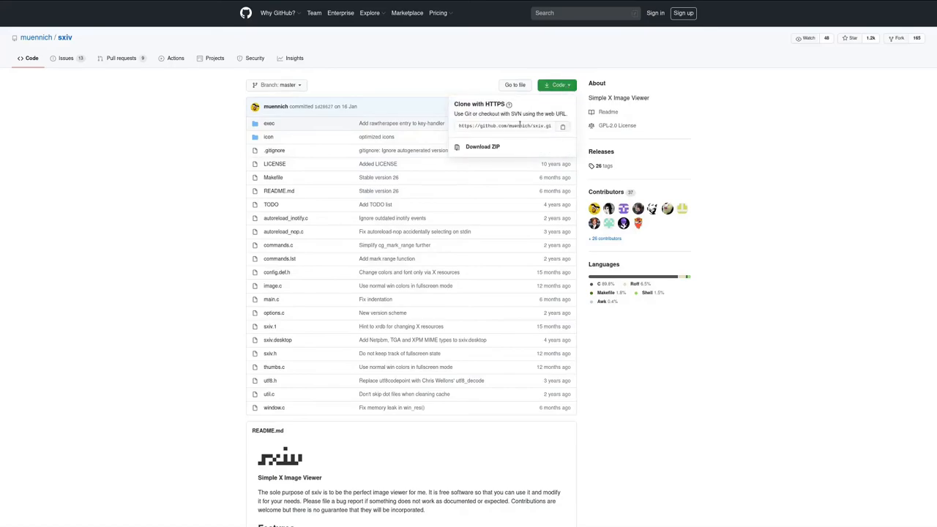
right_click(505, 126)
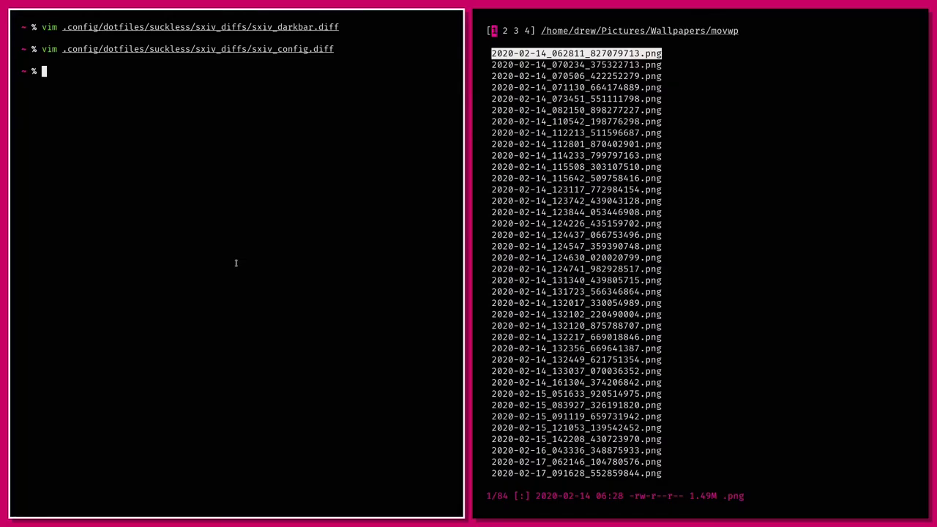
- Clone the sxiv repository, enter it and compile it with make
type("git clone https://github.com/jarun/nnn.git")
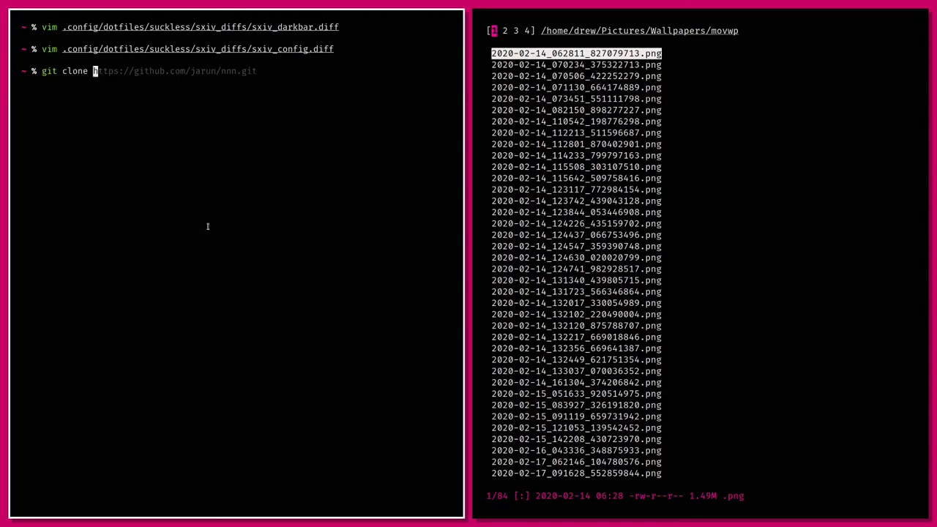
type(" https://github.com/muennich/sxiv.git")
key("Return")
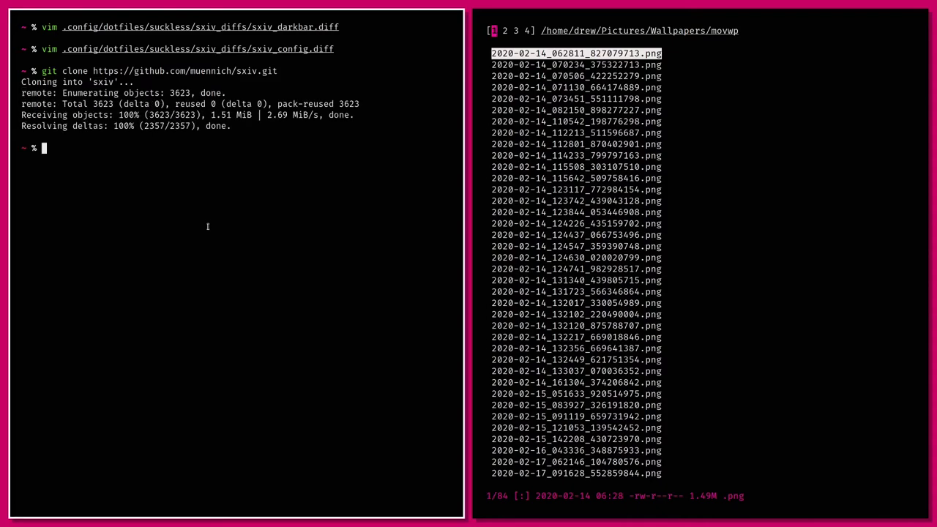
type("cd sxiv")
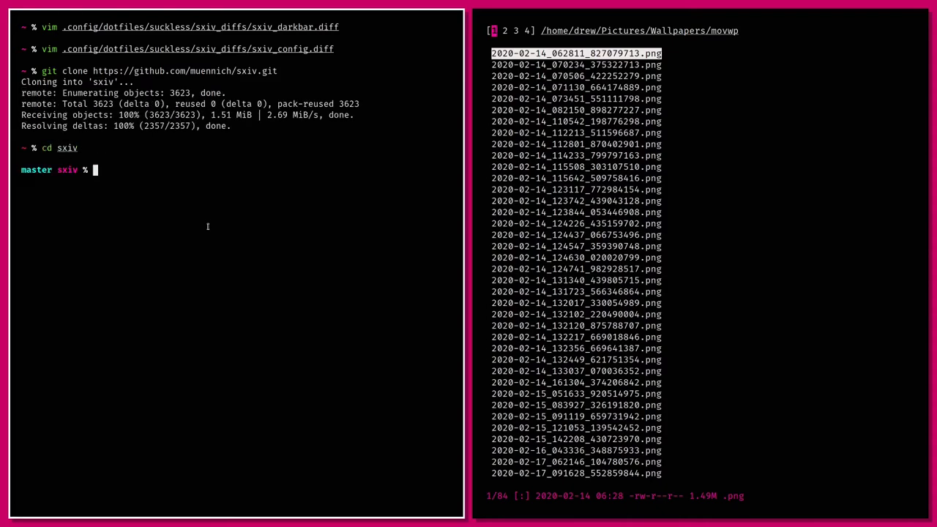
type("ls")
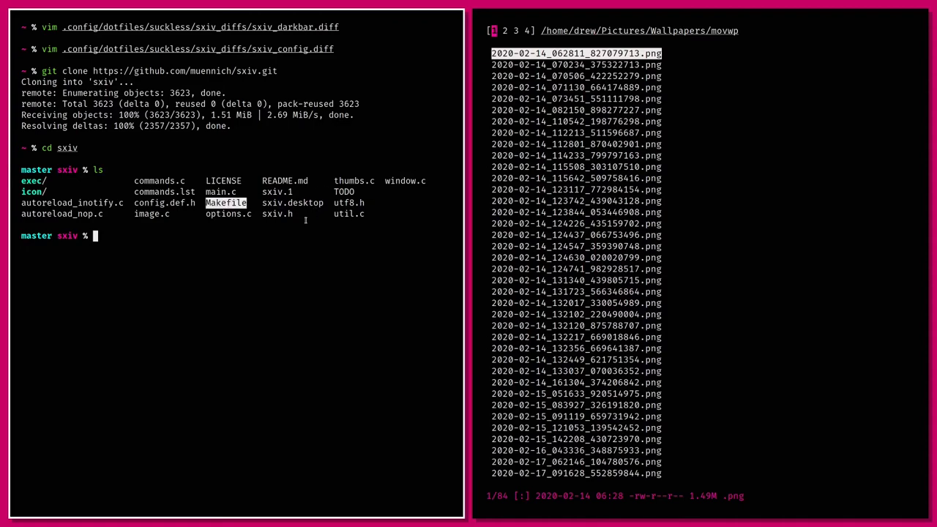
type("make uninstall")
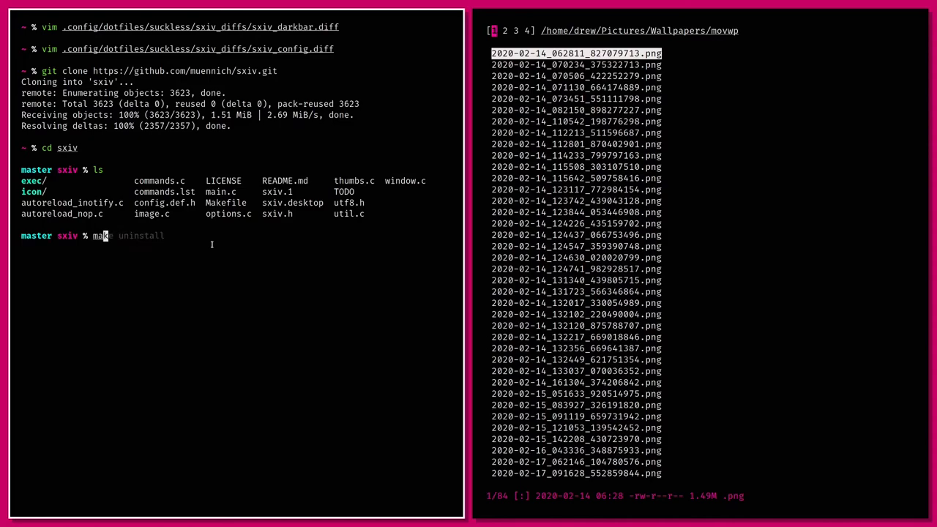
key("Return")
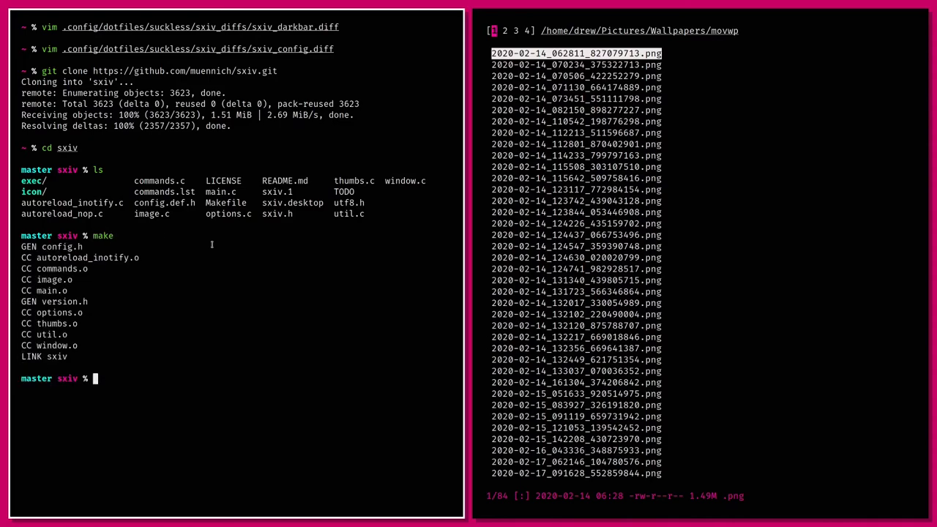
- Launch the freshly built ./sxiv on ~/Pictures/Wallpapers/
type("./sxiv ~/Pictures/")
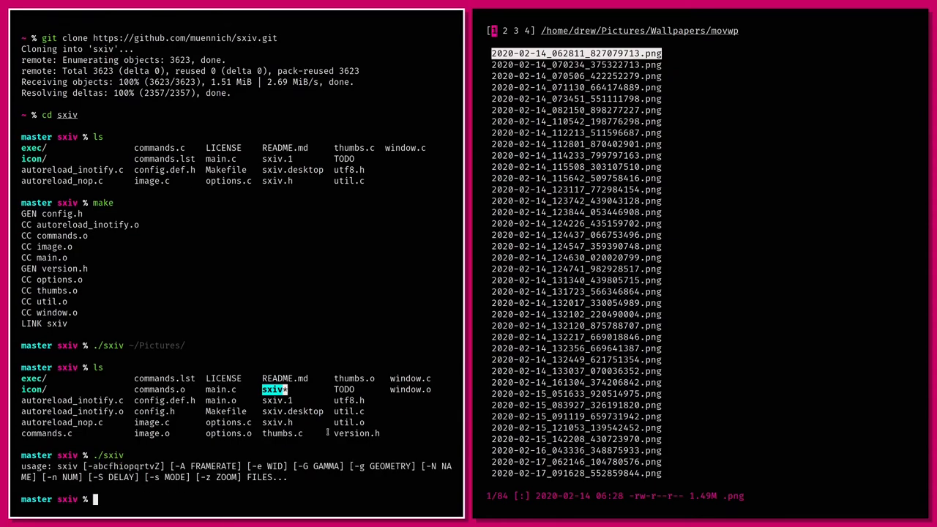
type("./sxiv")
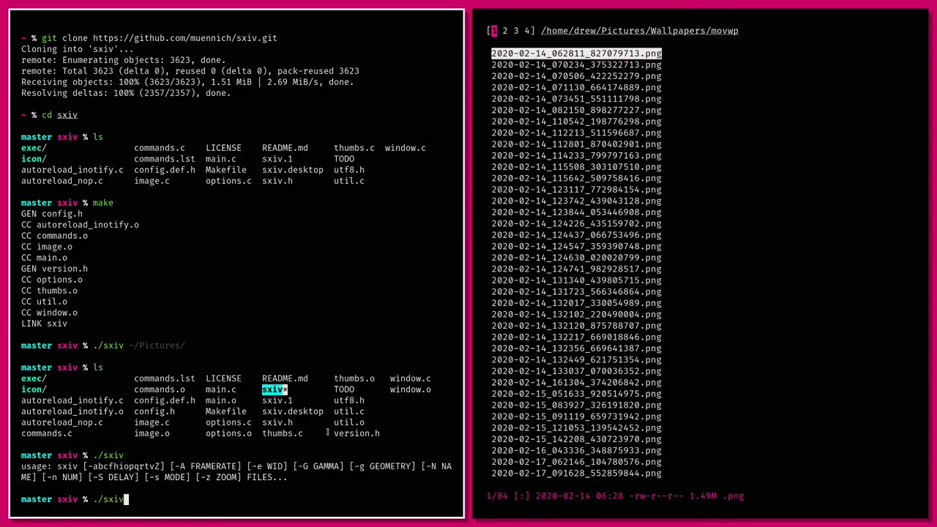
type("~/Pictures/")
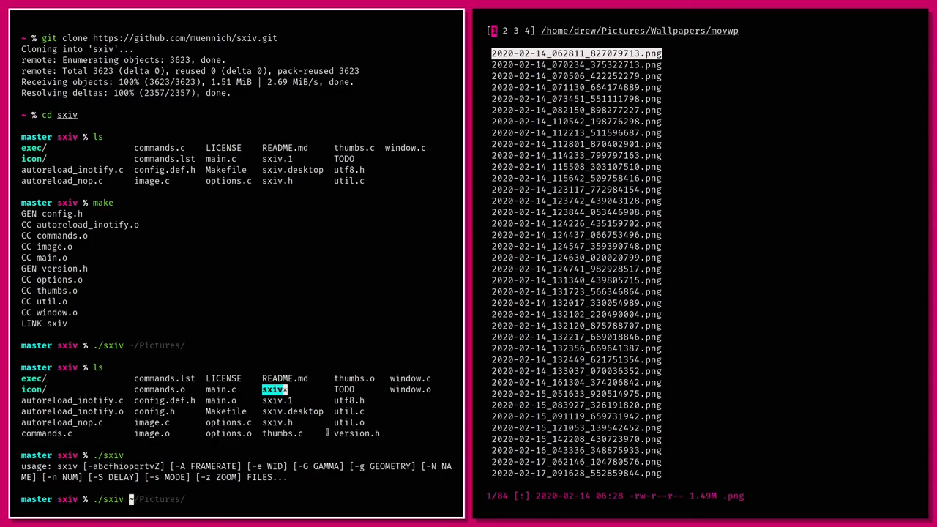
type("?")
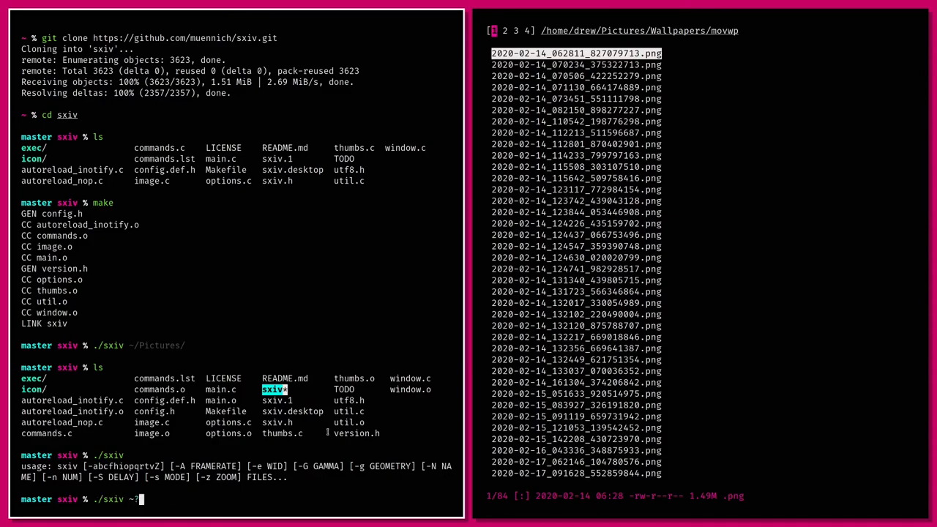
type("/Pictures/")
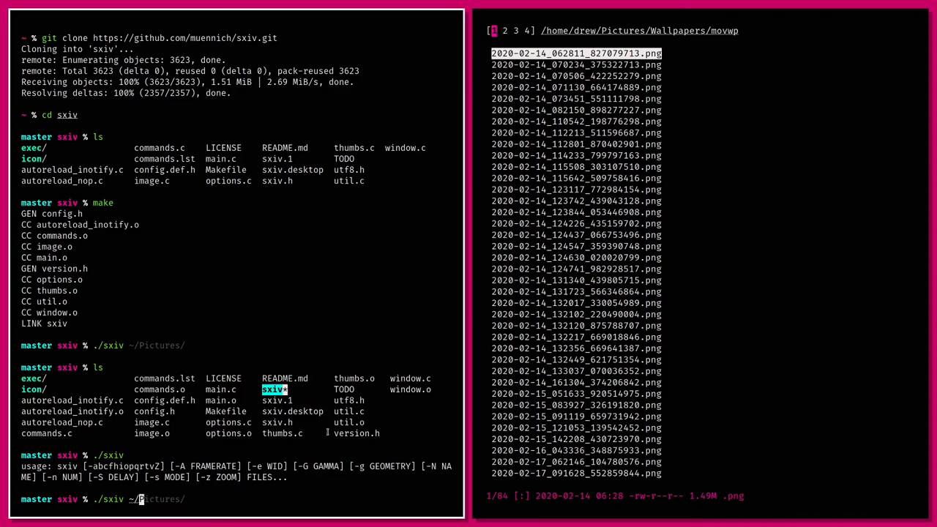
type("wal")
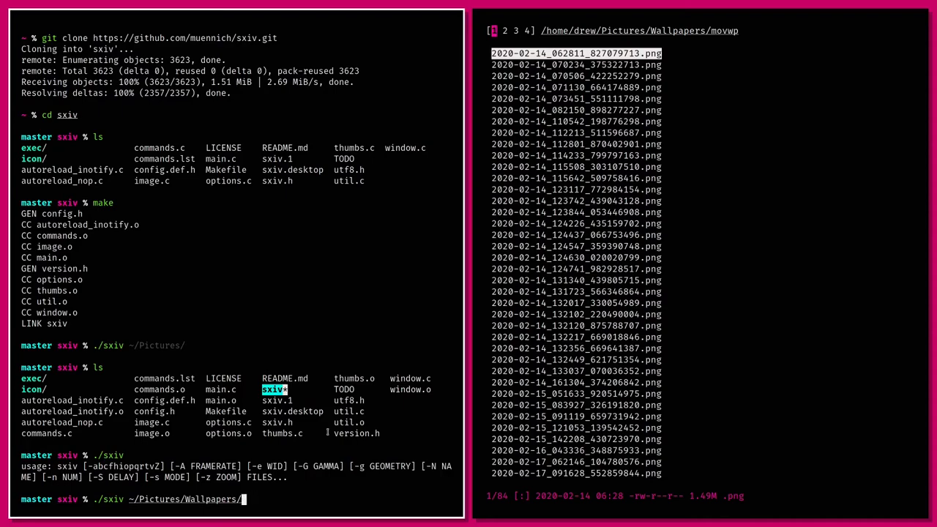
key("Return")
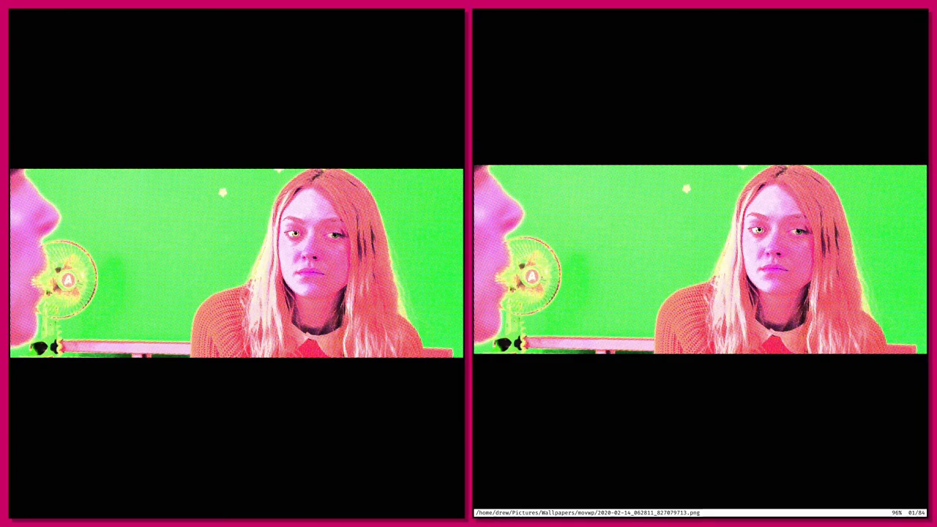
mouse_move(238, 267)
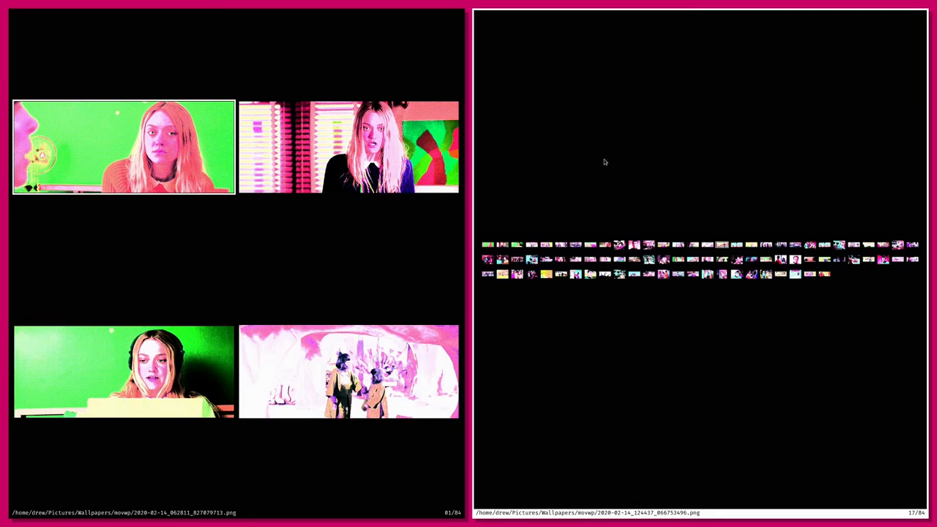
mouse_move(326, 255)
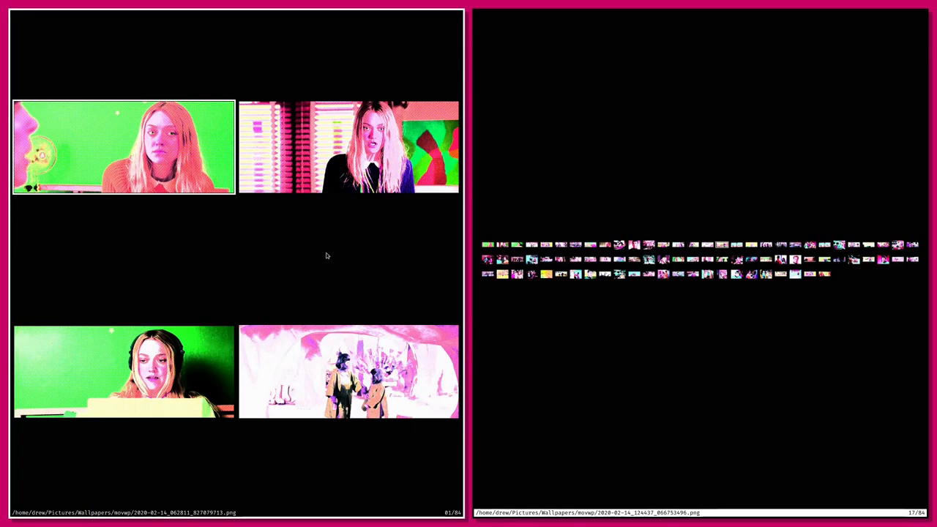